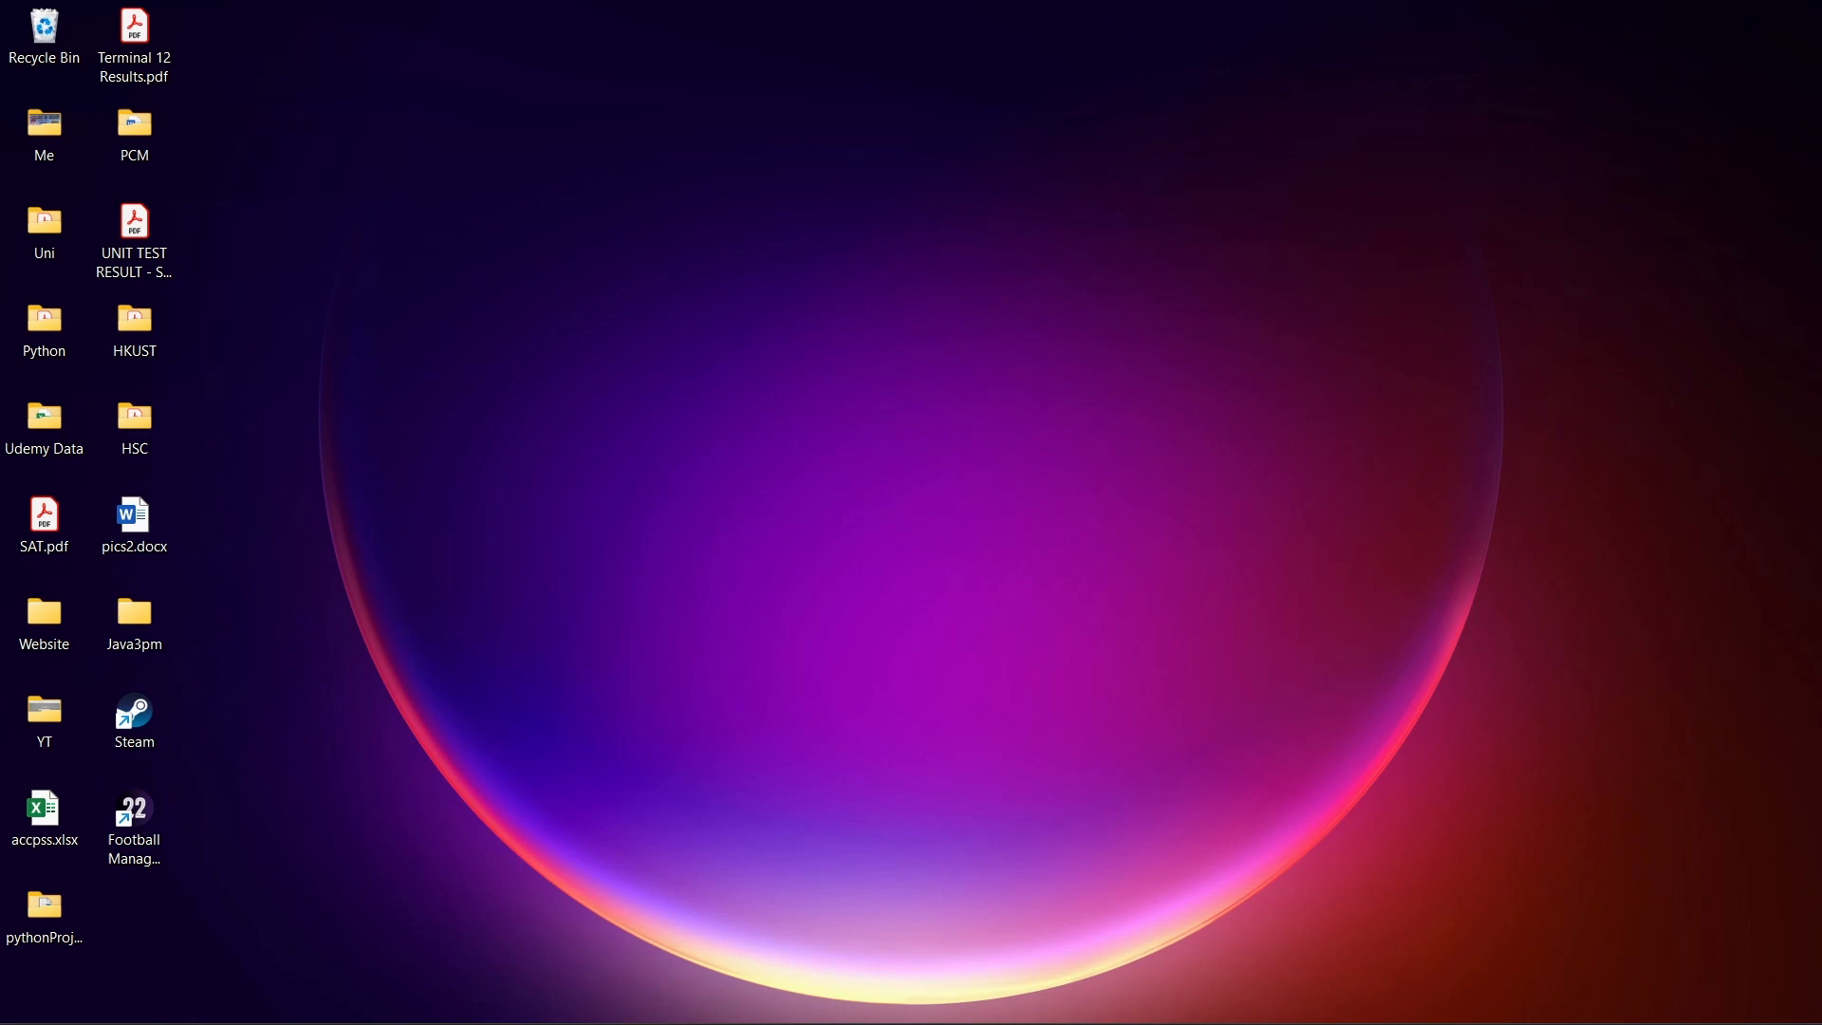
# - Search 'microsoft edge' in Start and launch Microsoft Edge
pyautogui.write('microsoft edge')
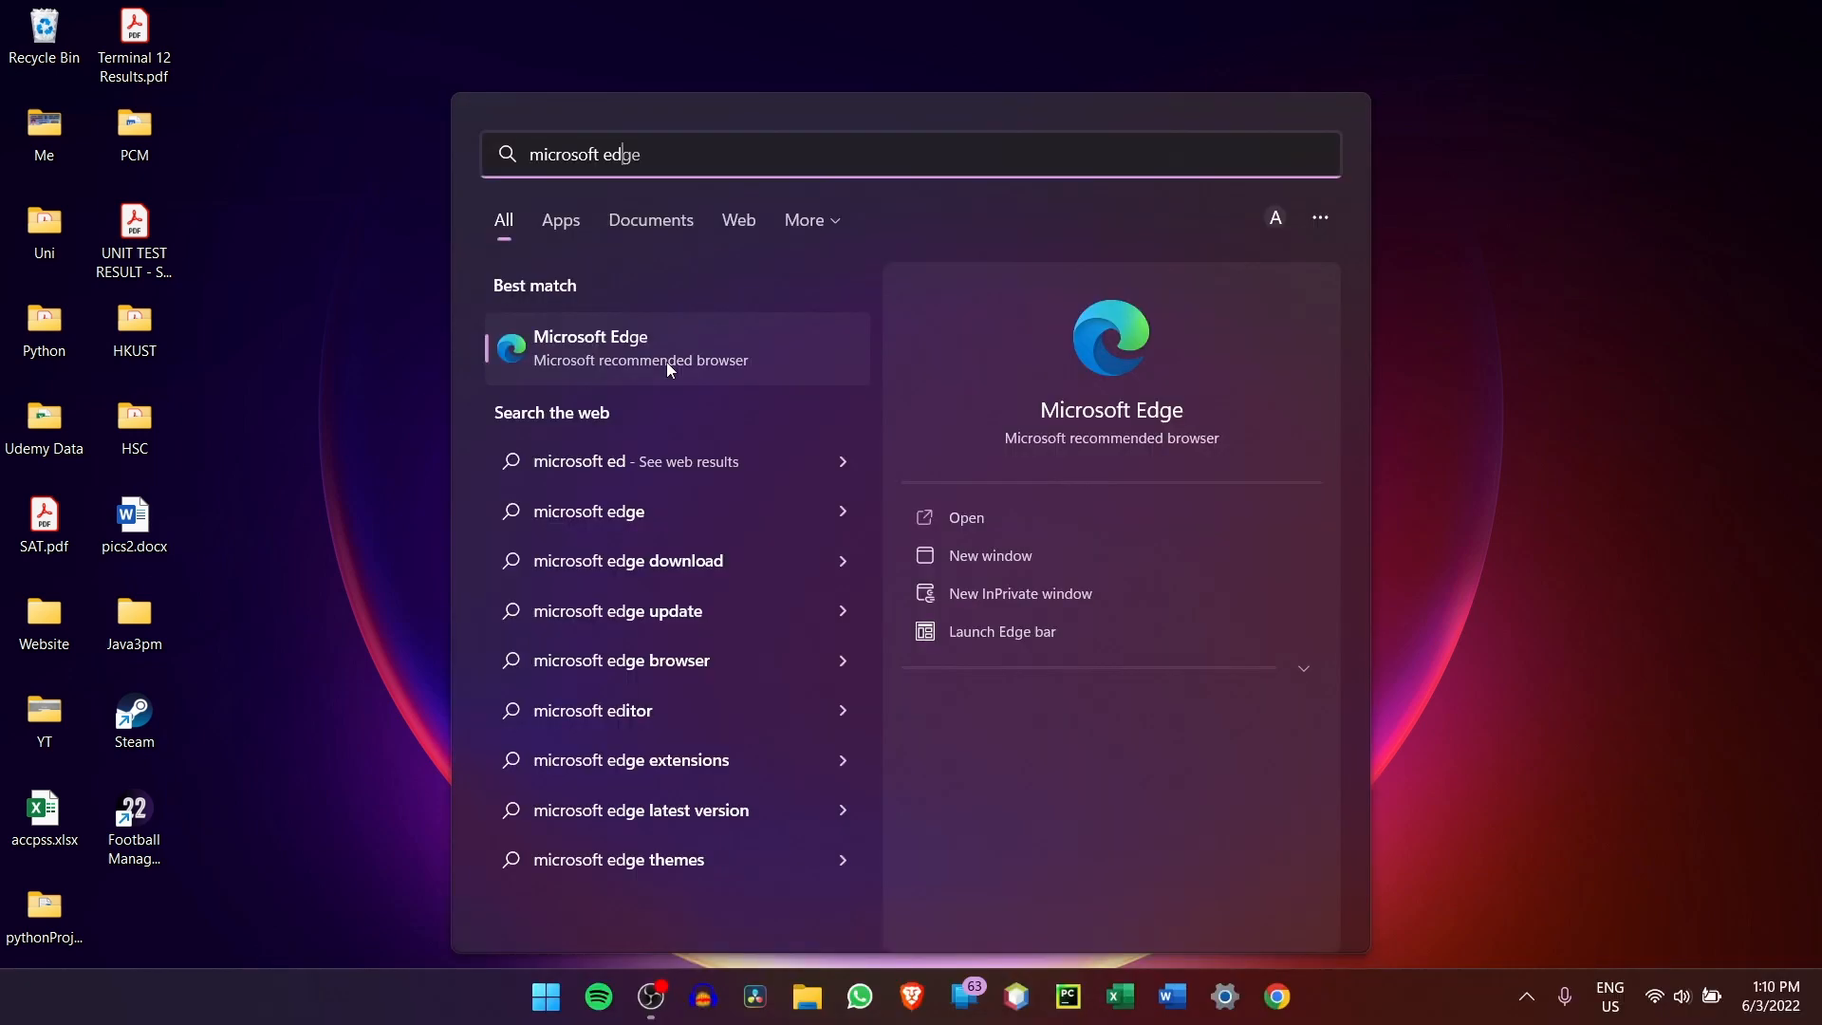
pyautogui.moveTo(660, 342)
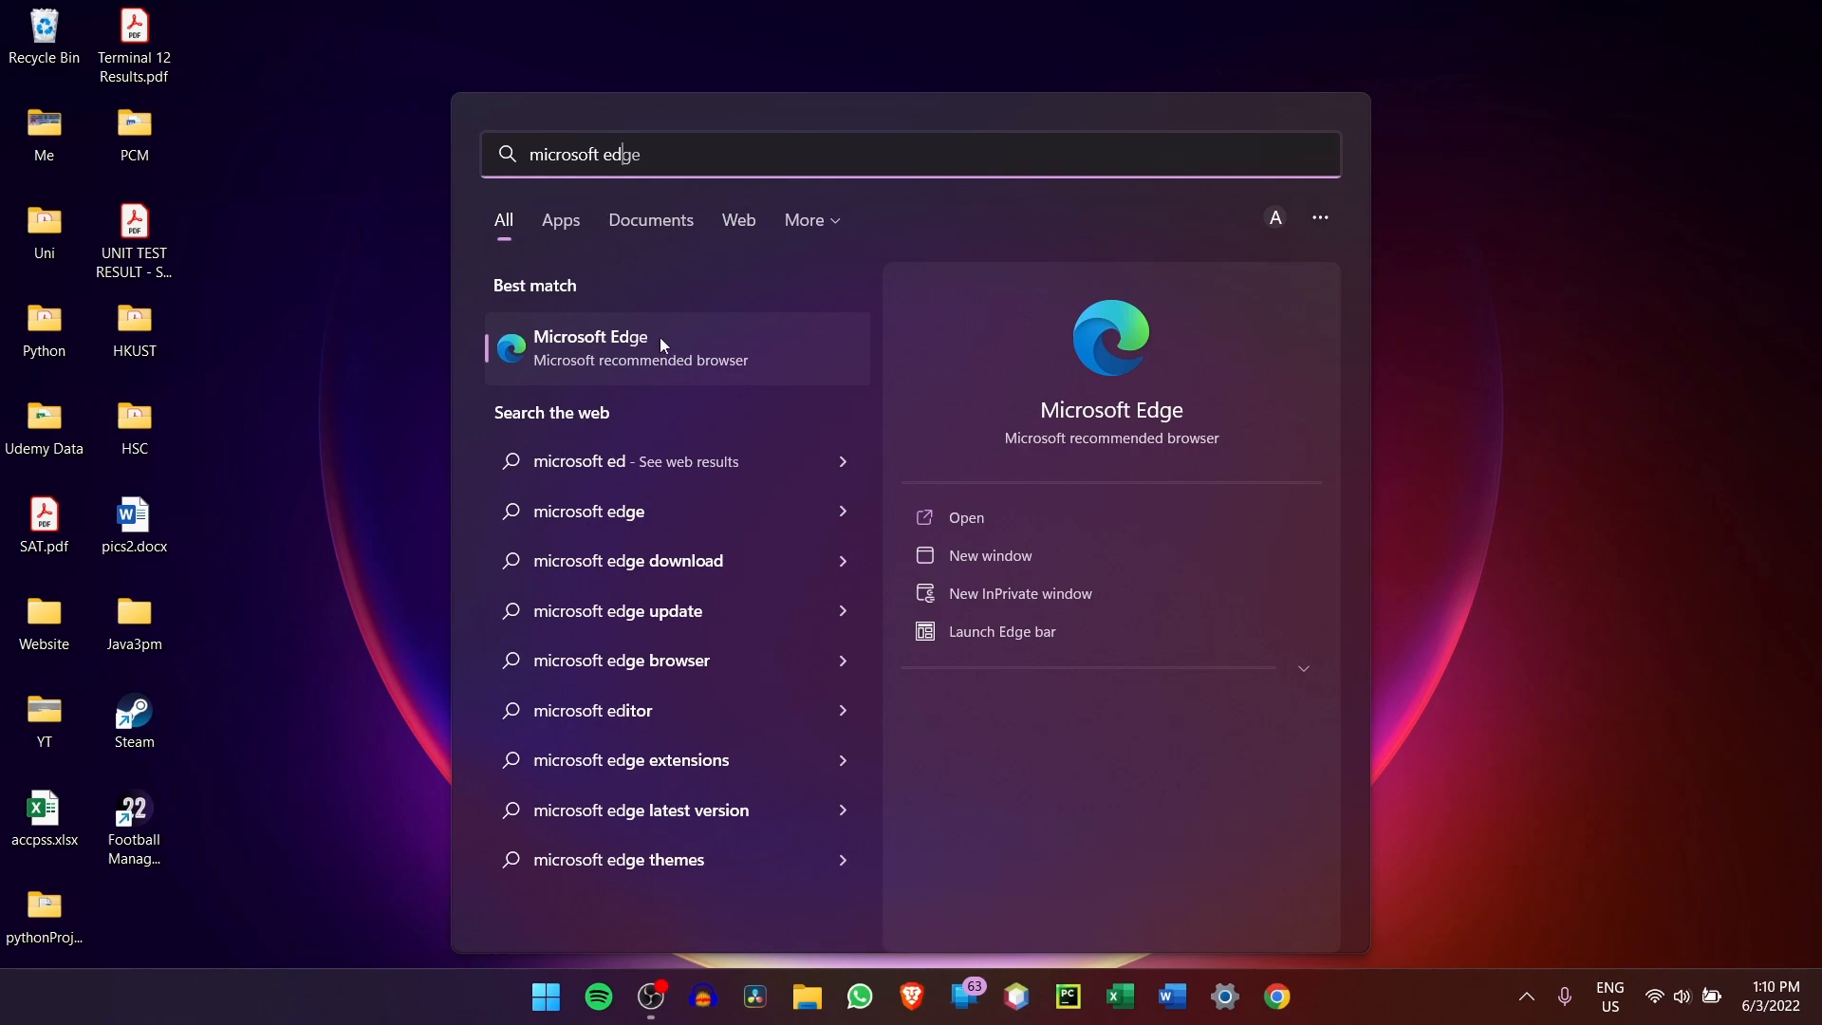
pyautogui.click(591, 349)
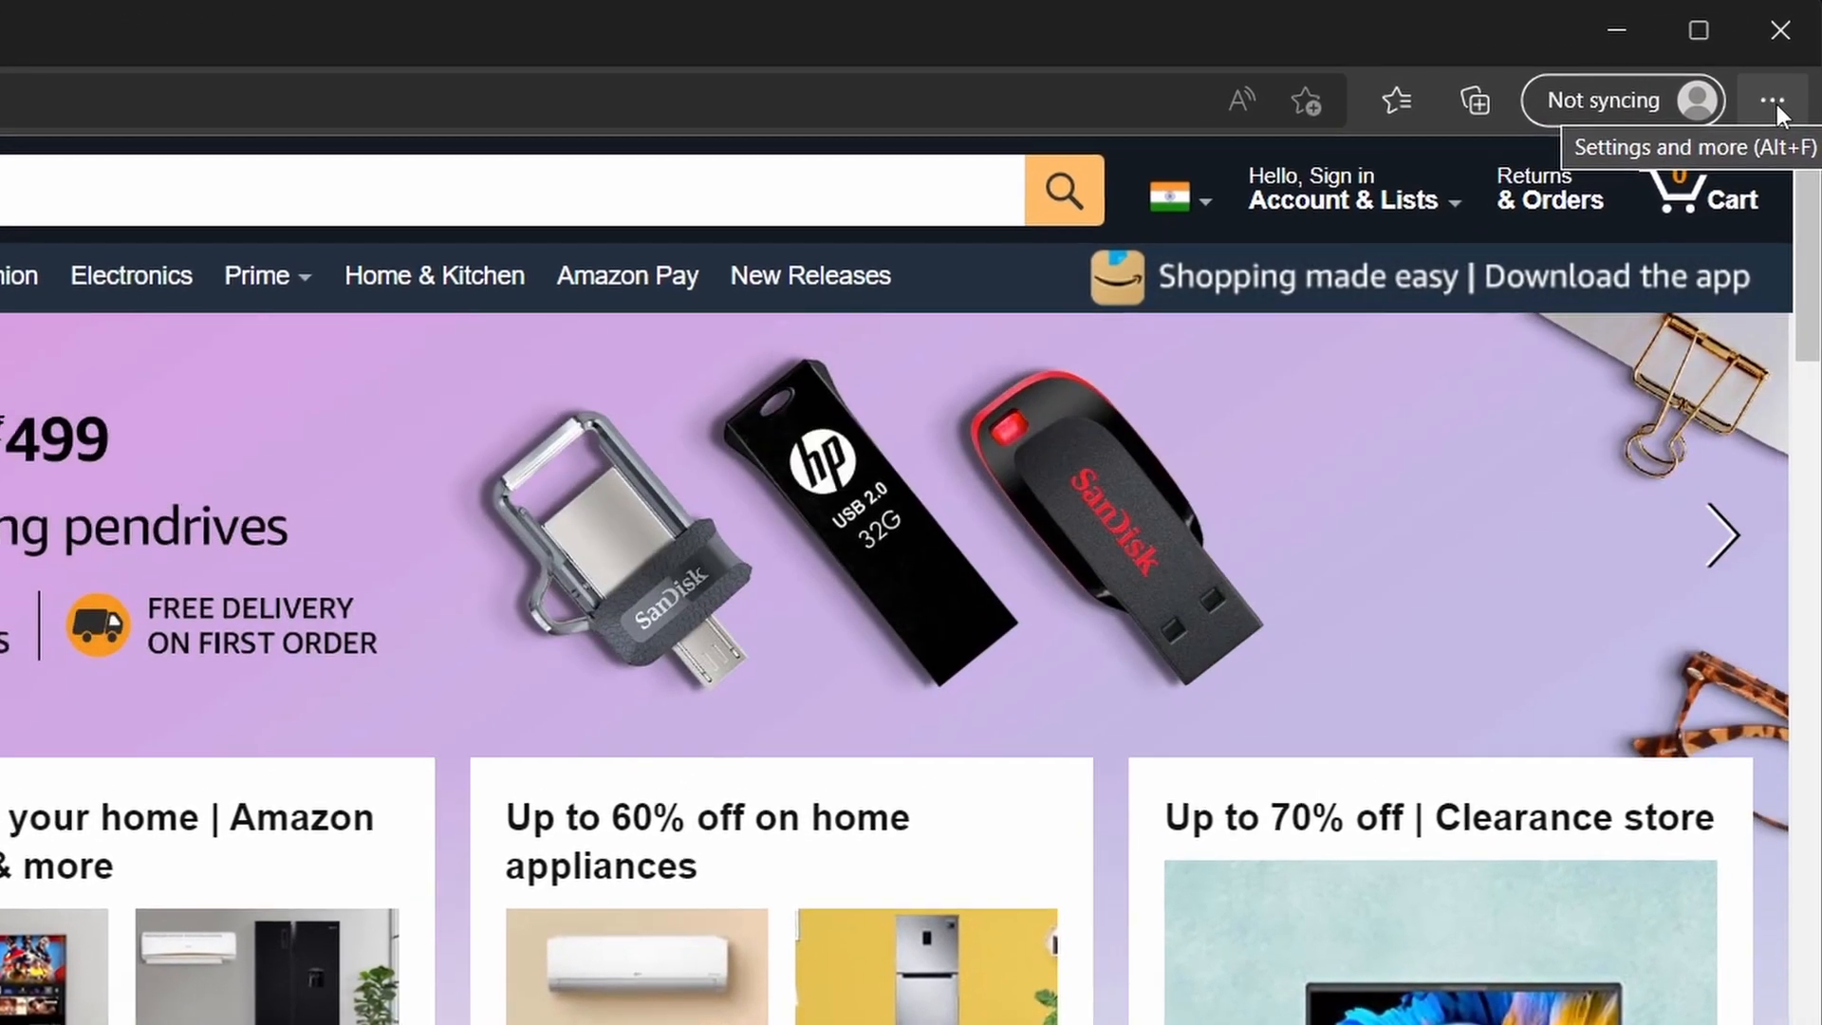
# - From Settings and more > Apps, choose 'Install this site as an app' for Amazon
pyautogui.click(1774, 101)
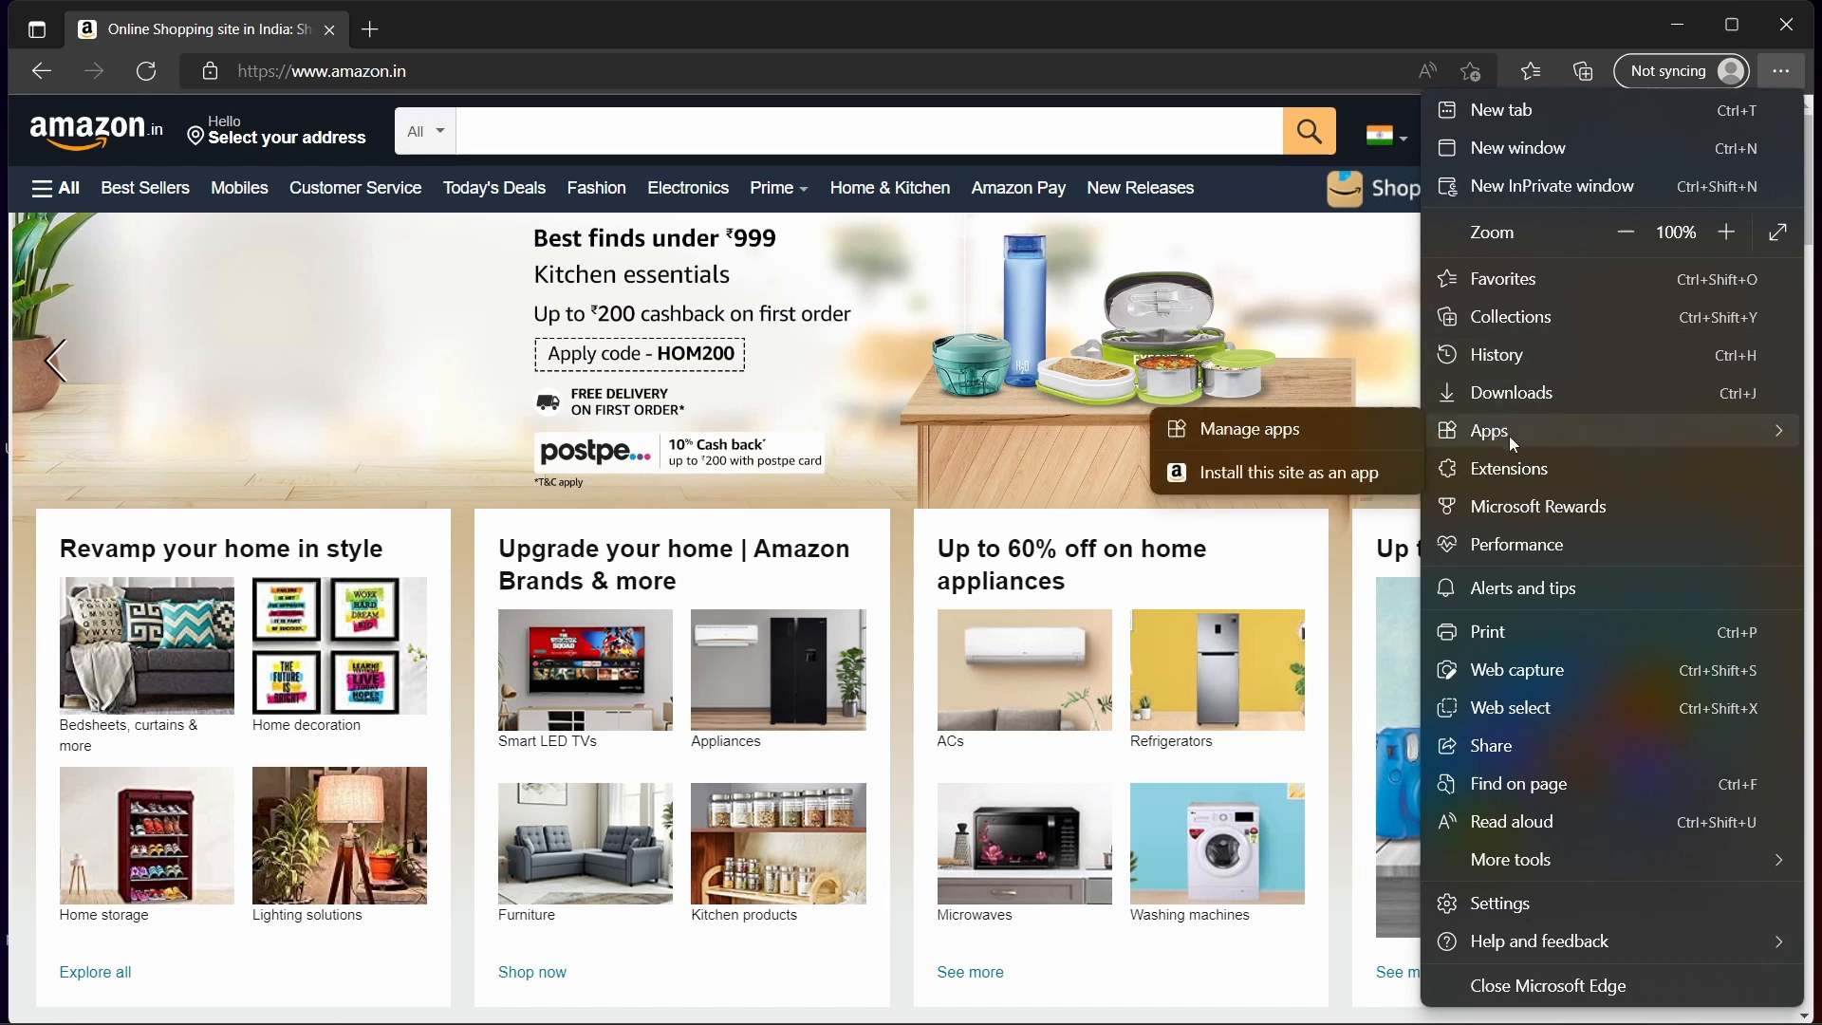
pyautogui.moveTo(1284, 480)
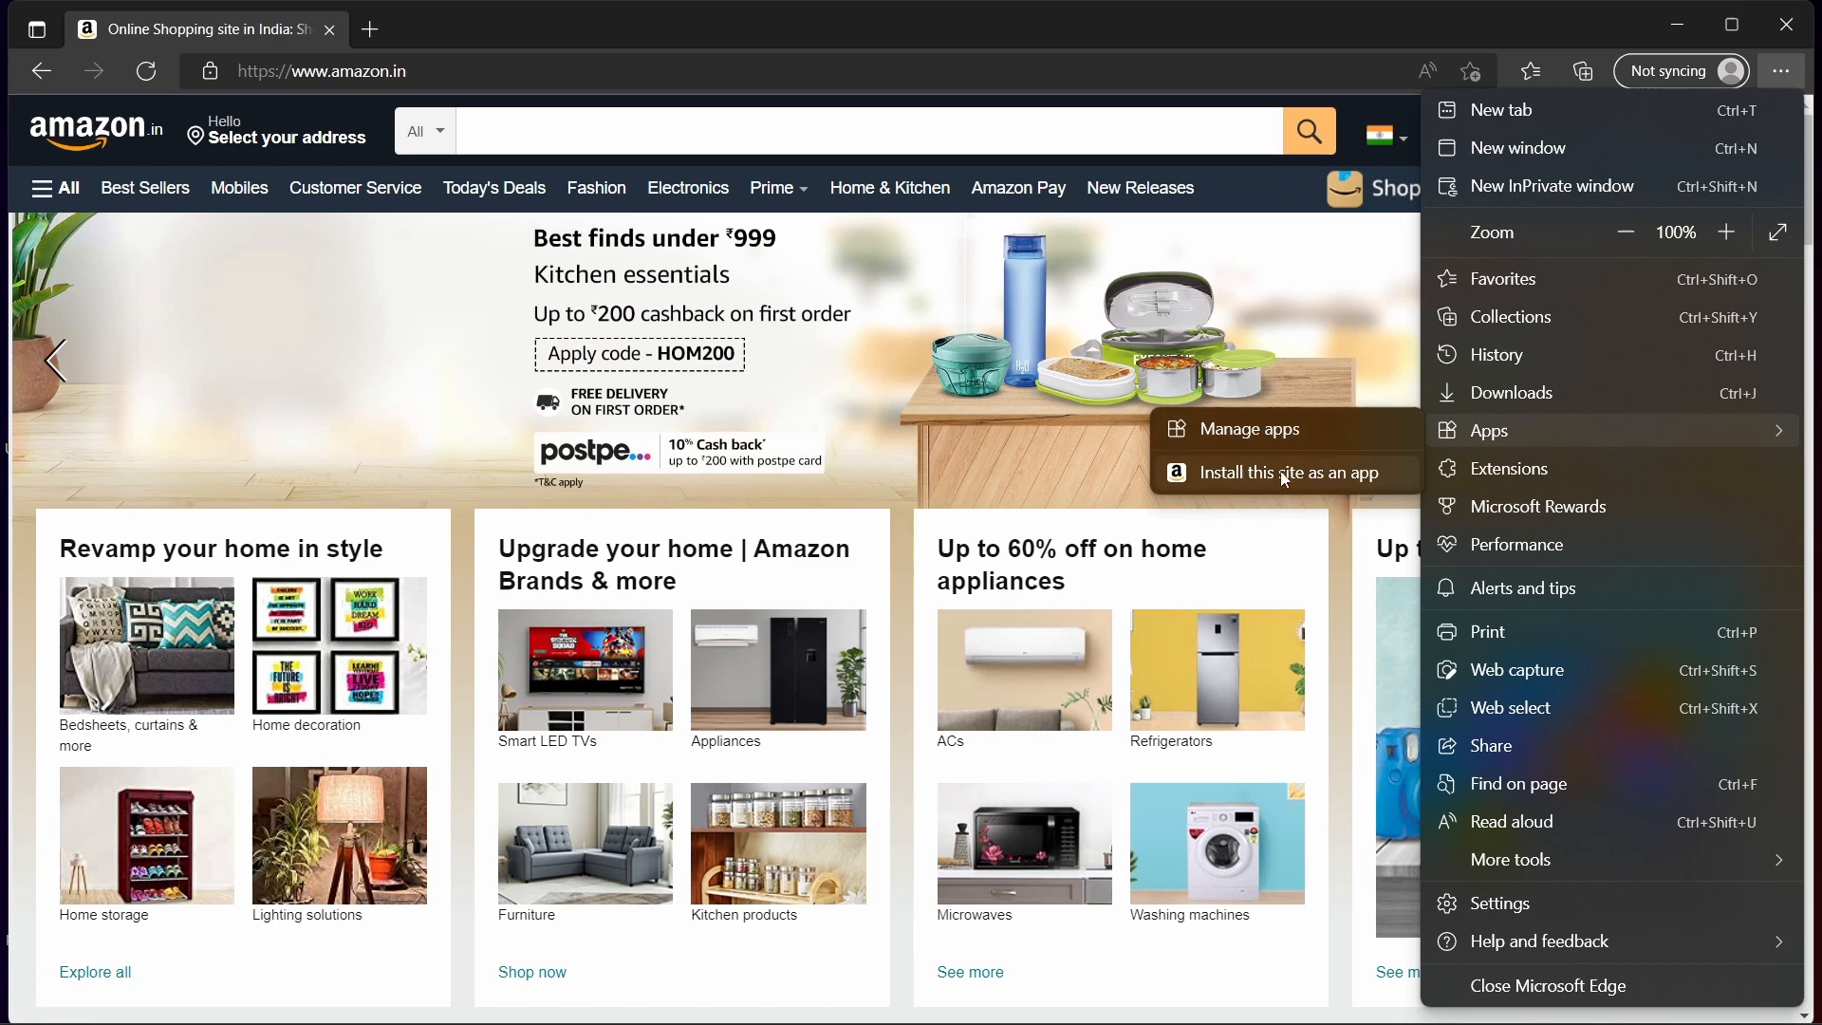
pyautogui.click(1281, 473)
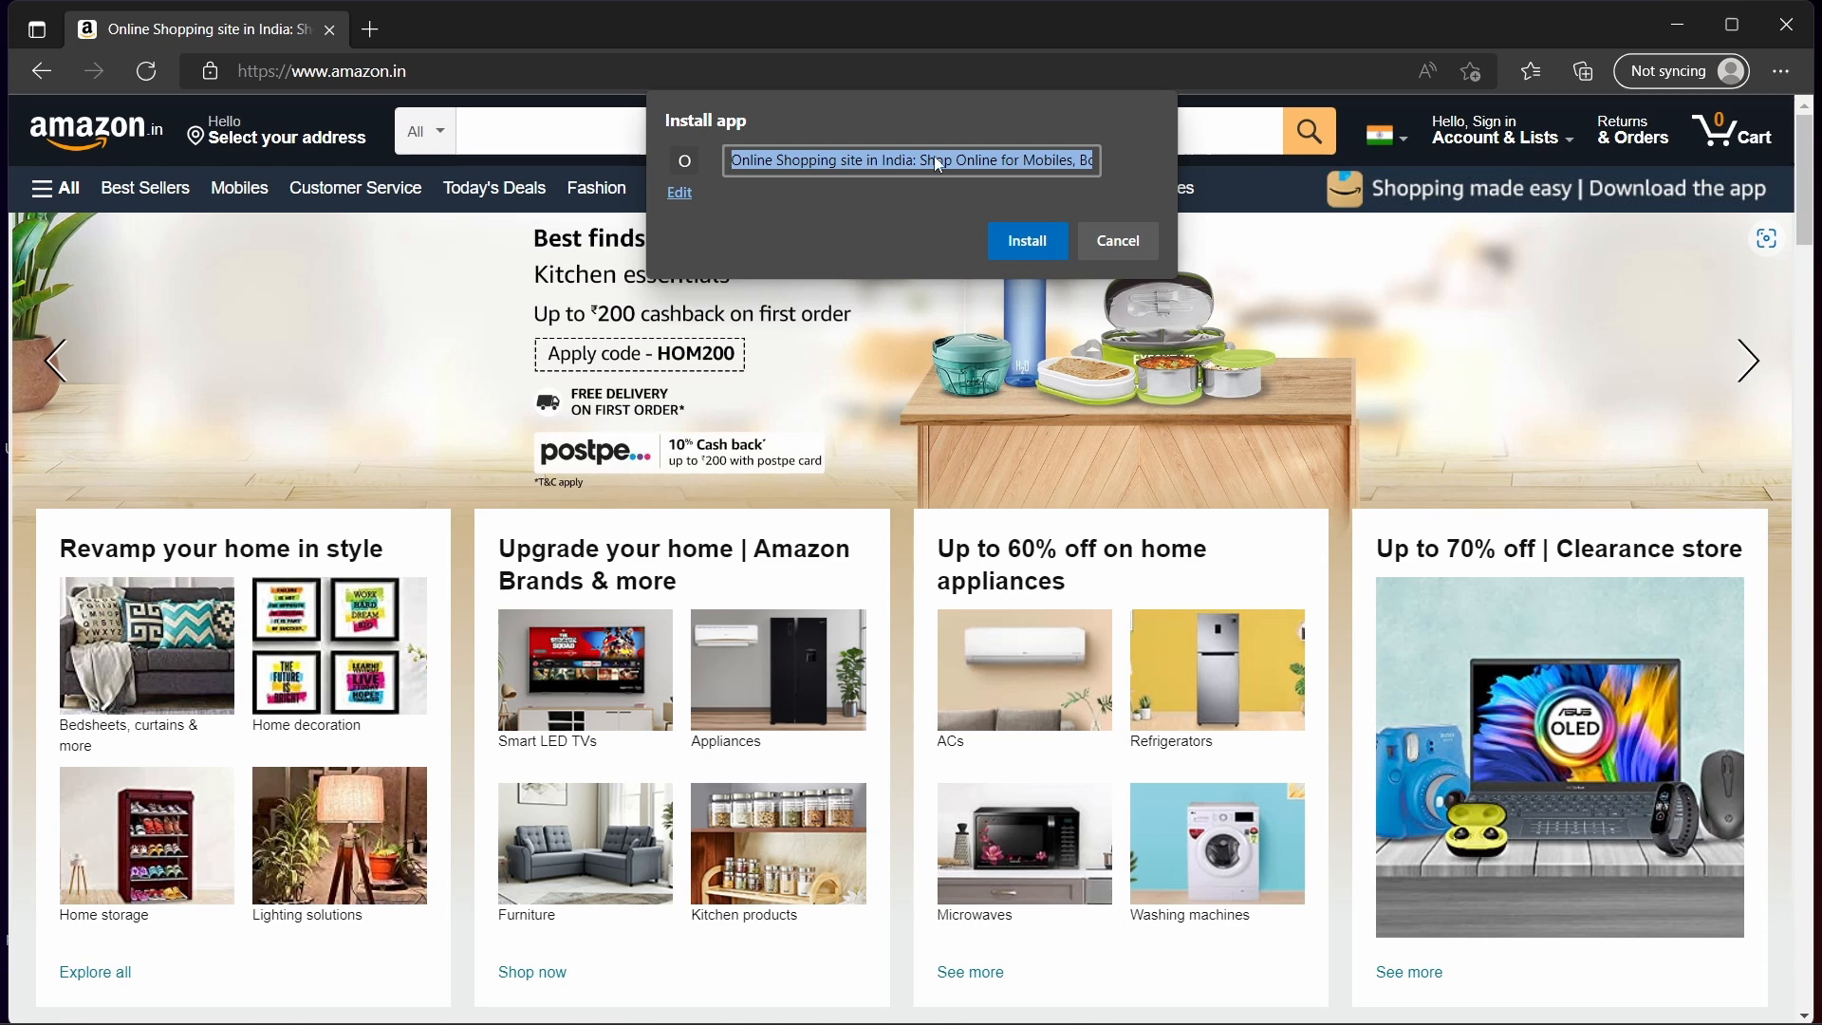
# - Name the app 'Amazon', install it with a desktop shortcut, and allow the pinning options
pyautogui.write('Amazon')
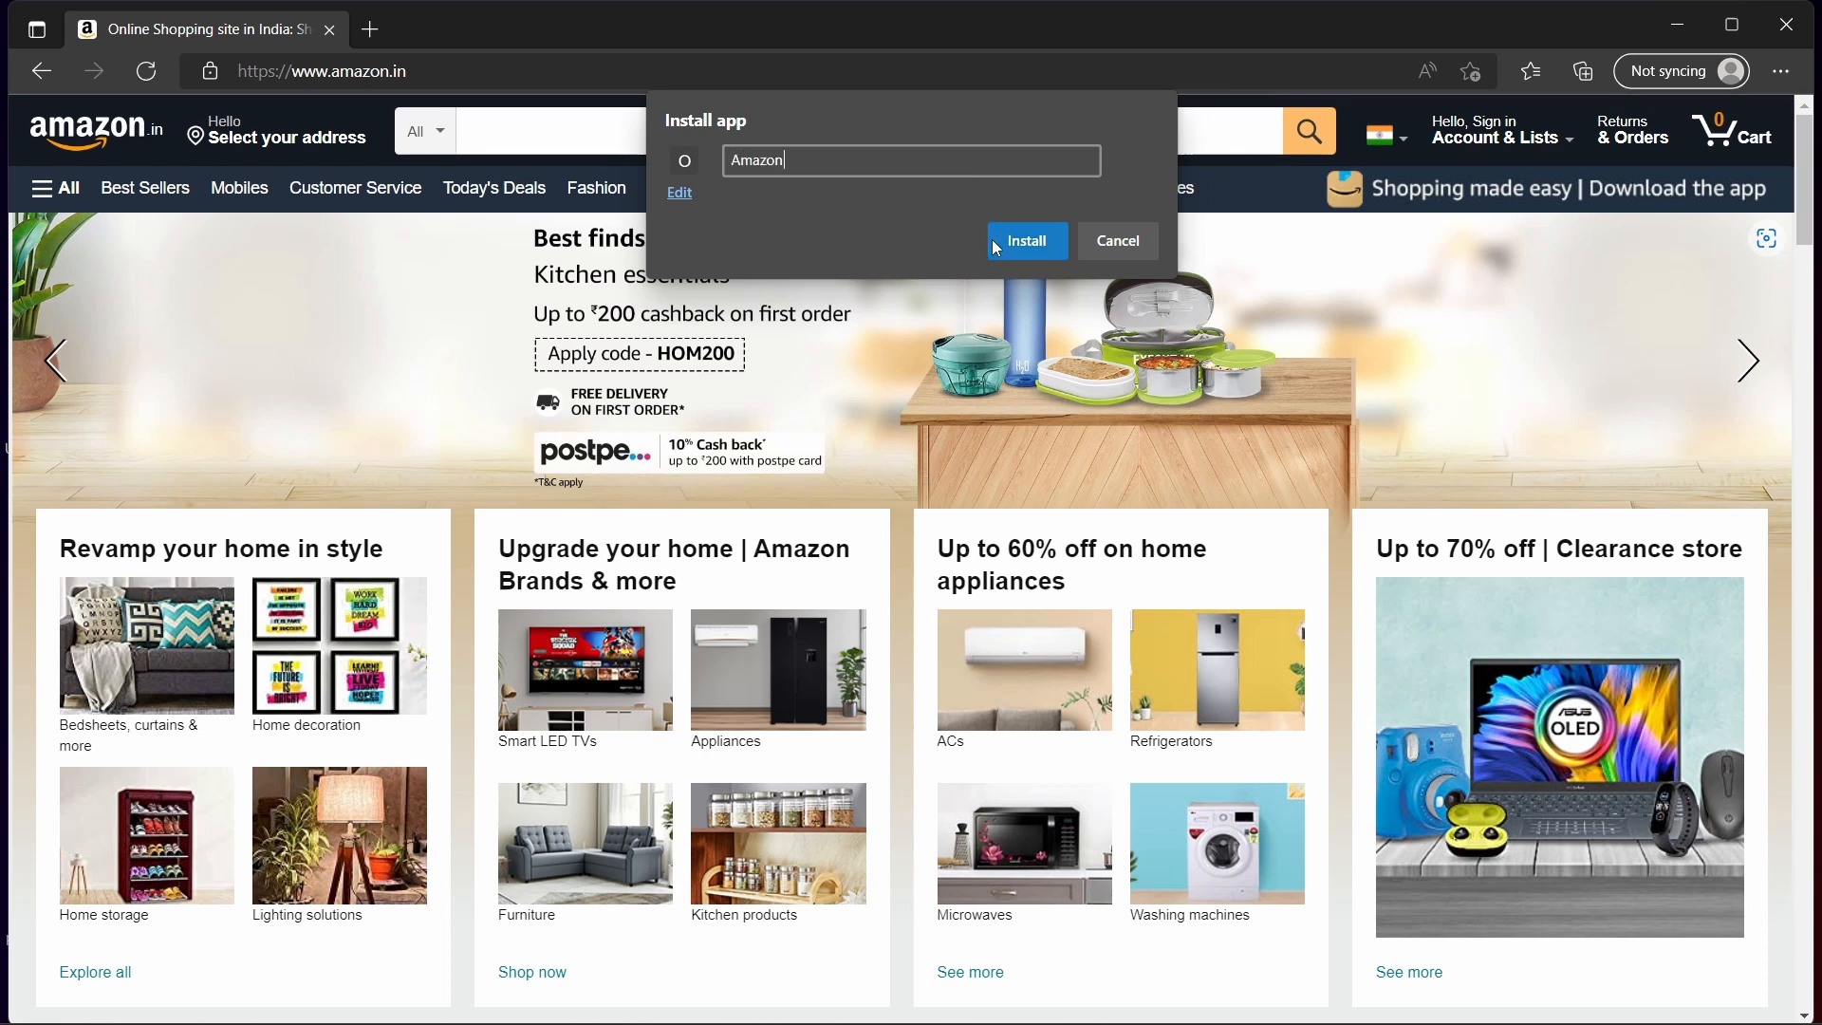
pyautogui.click(1027, 241)
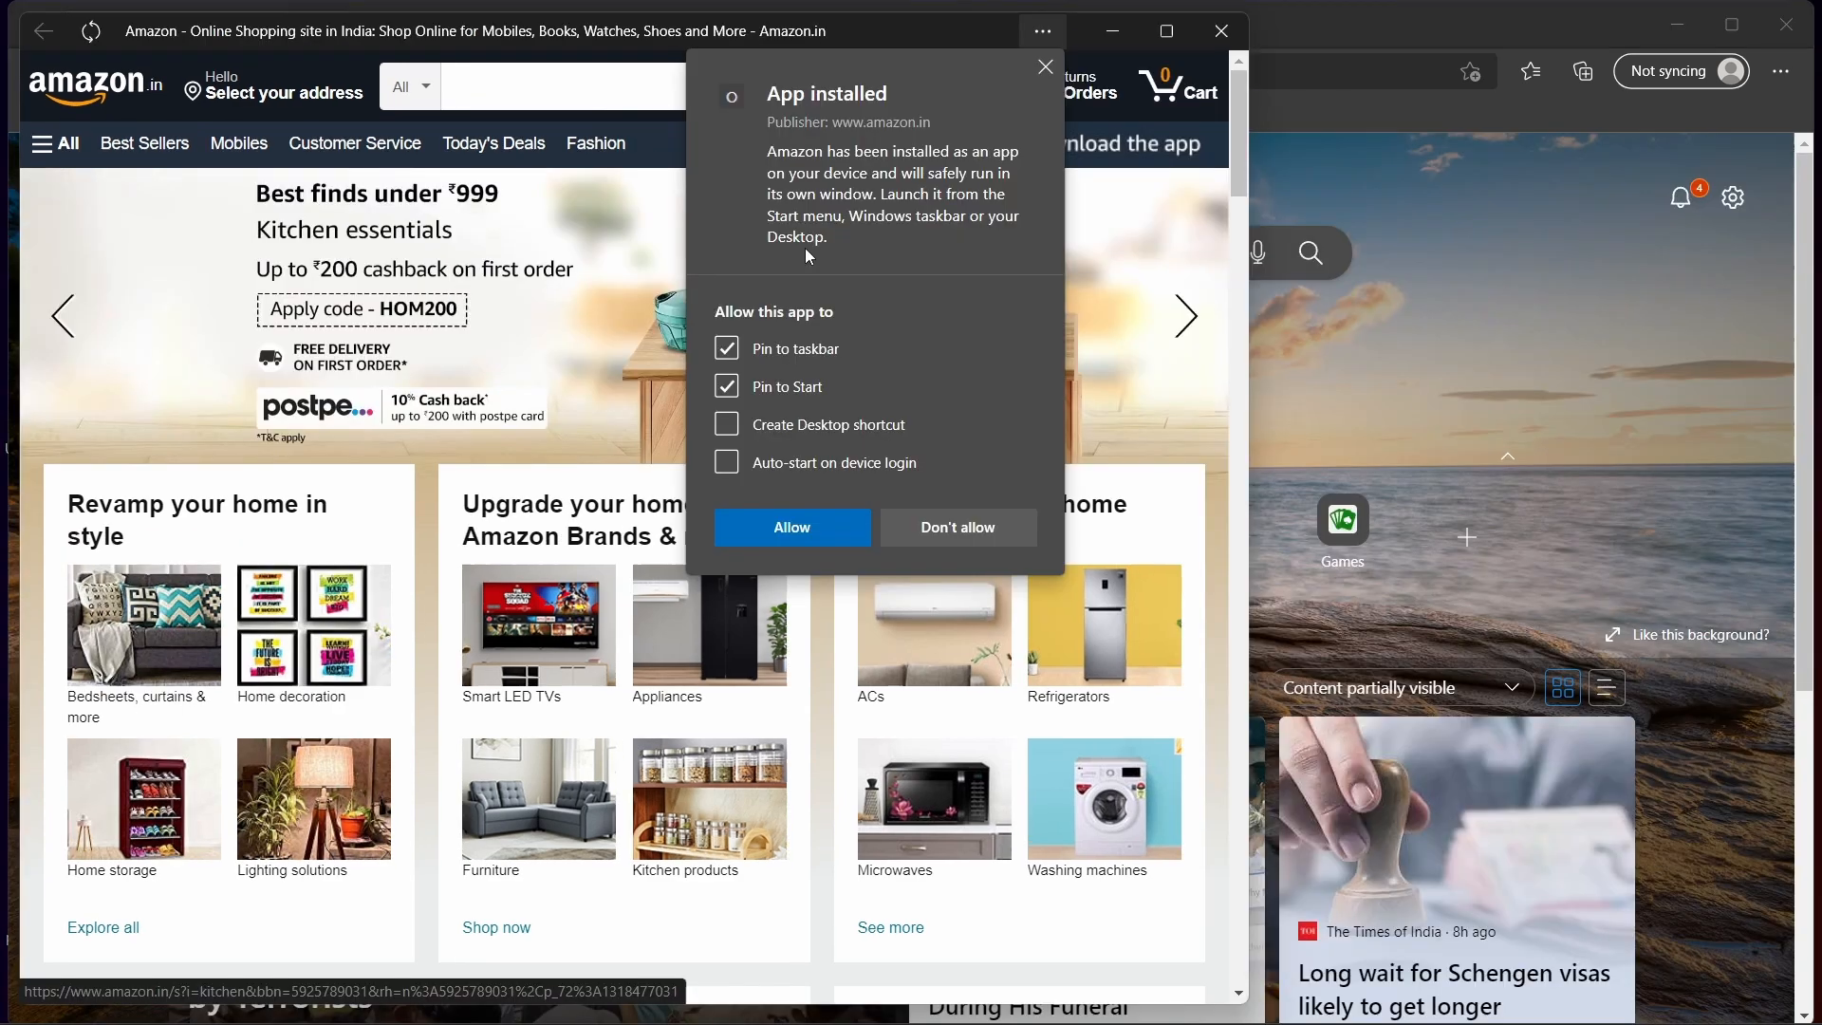
pyautogui.moveTo(795, 311)
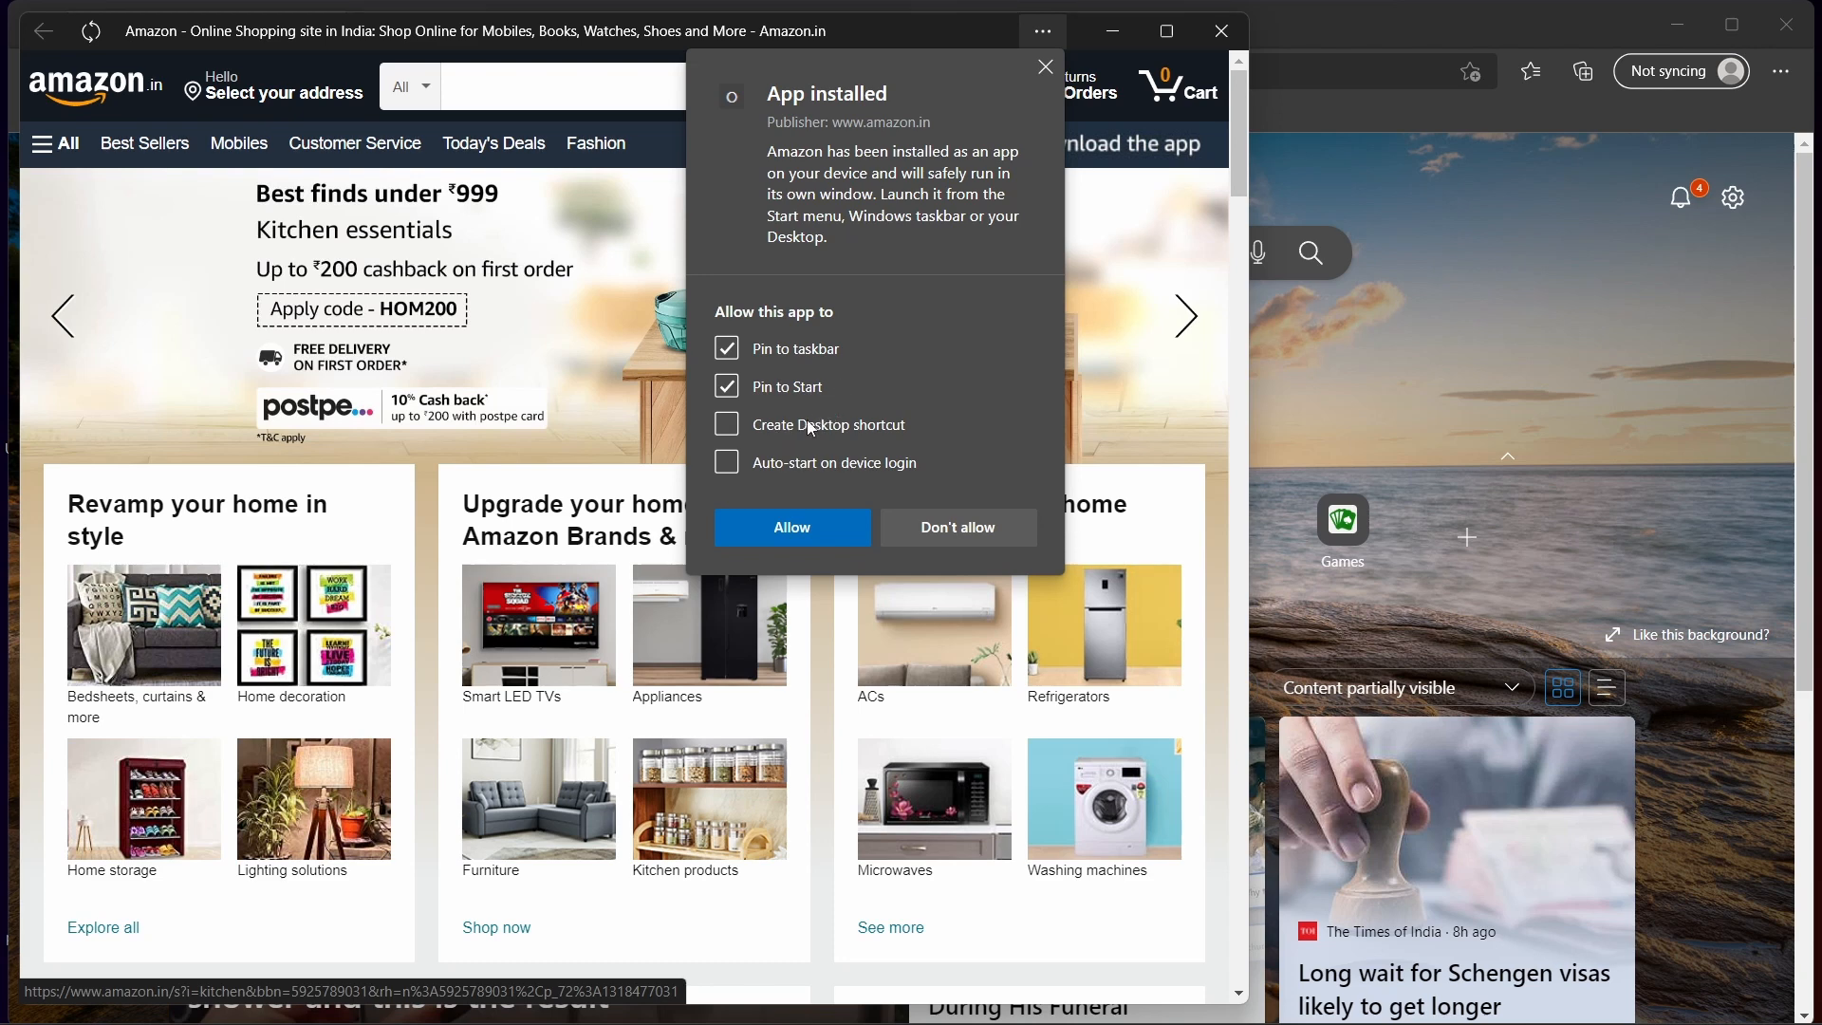
pyautogui.moveTo(864, 441)
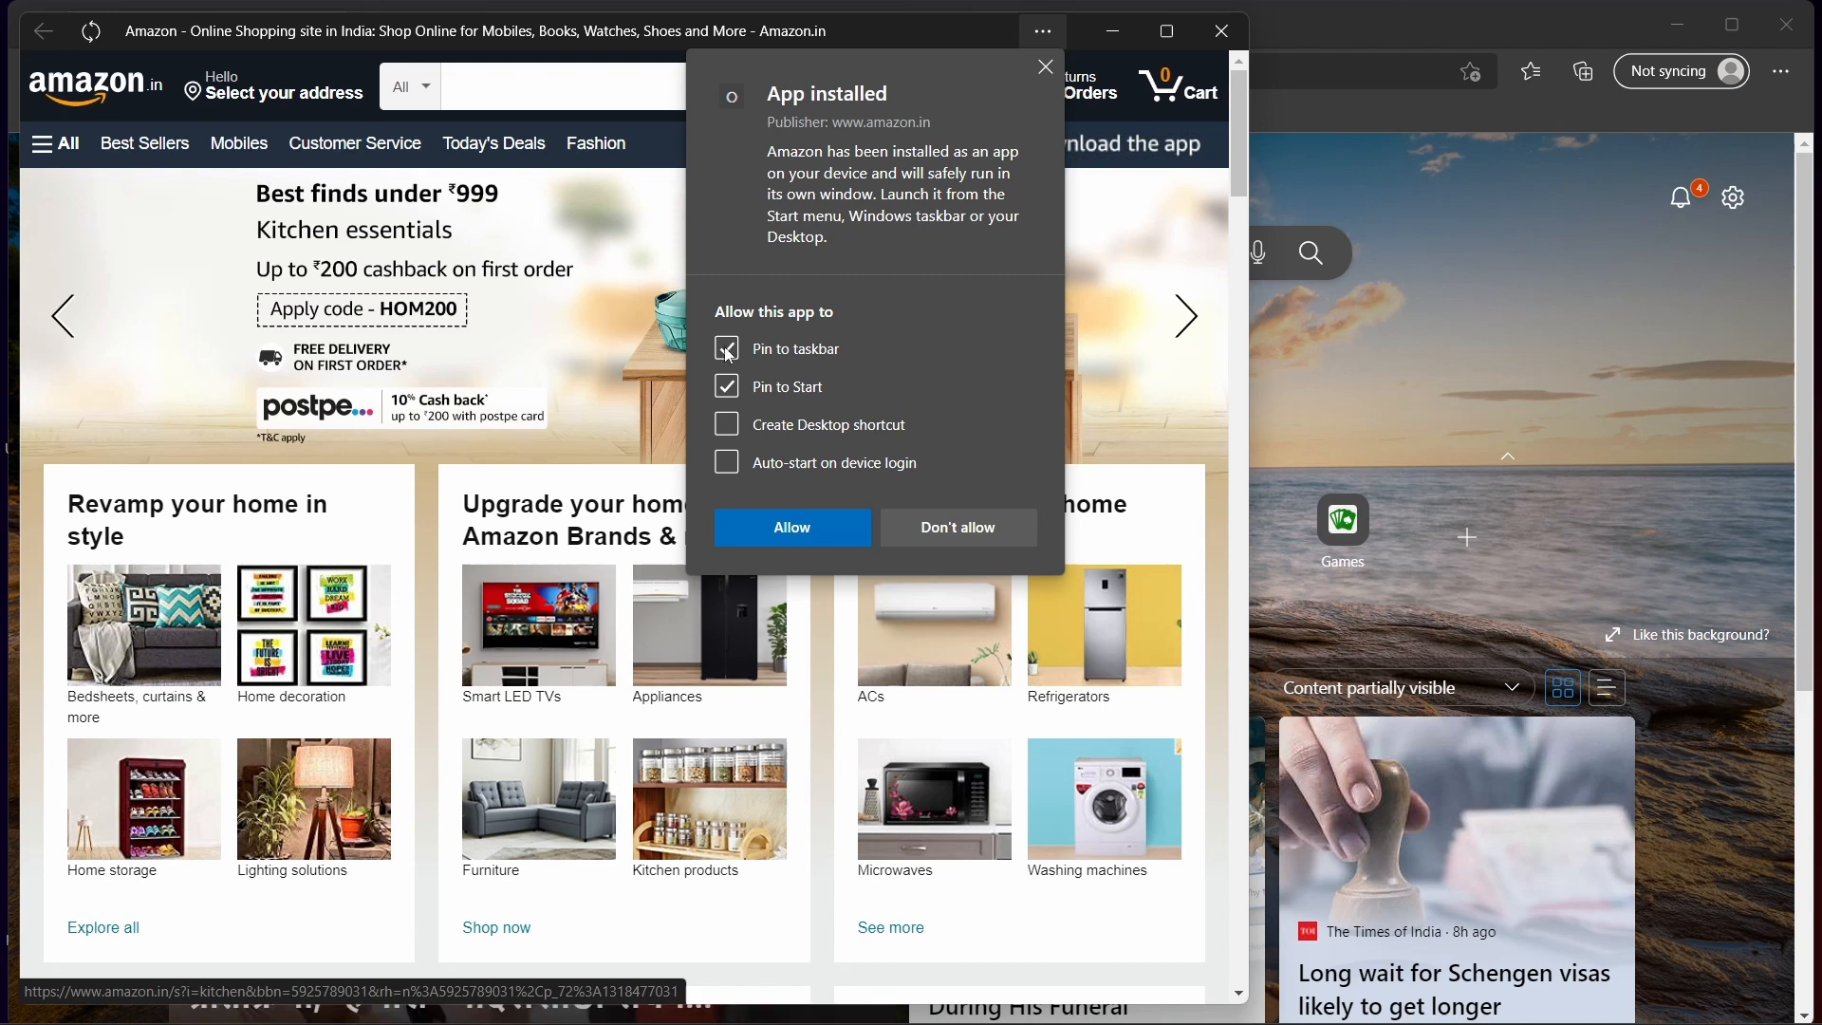
pyautogui.click(725, 425)
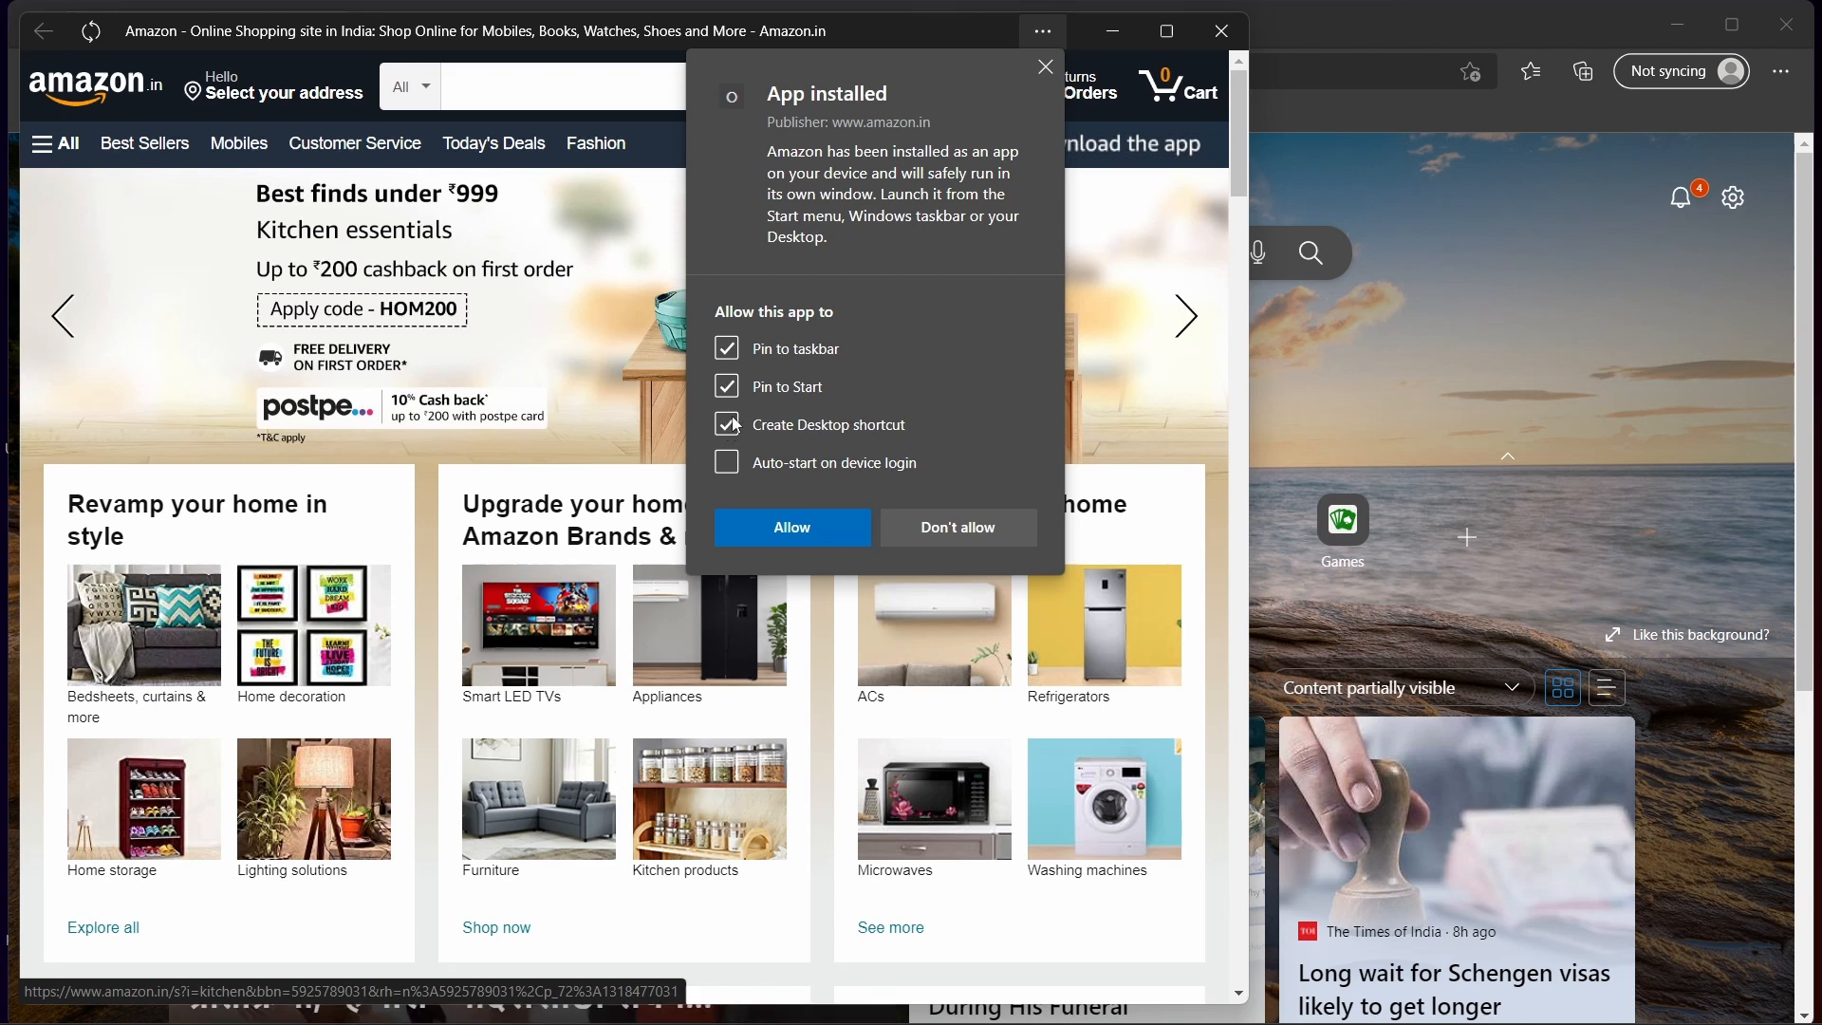
pyautogui.moveTo(801, 528)
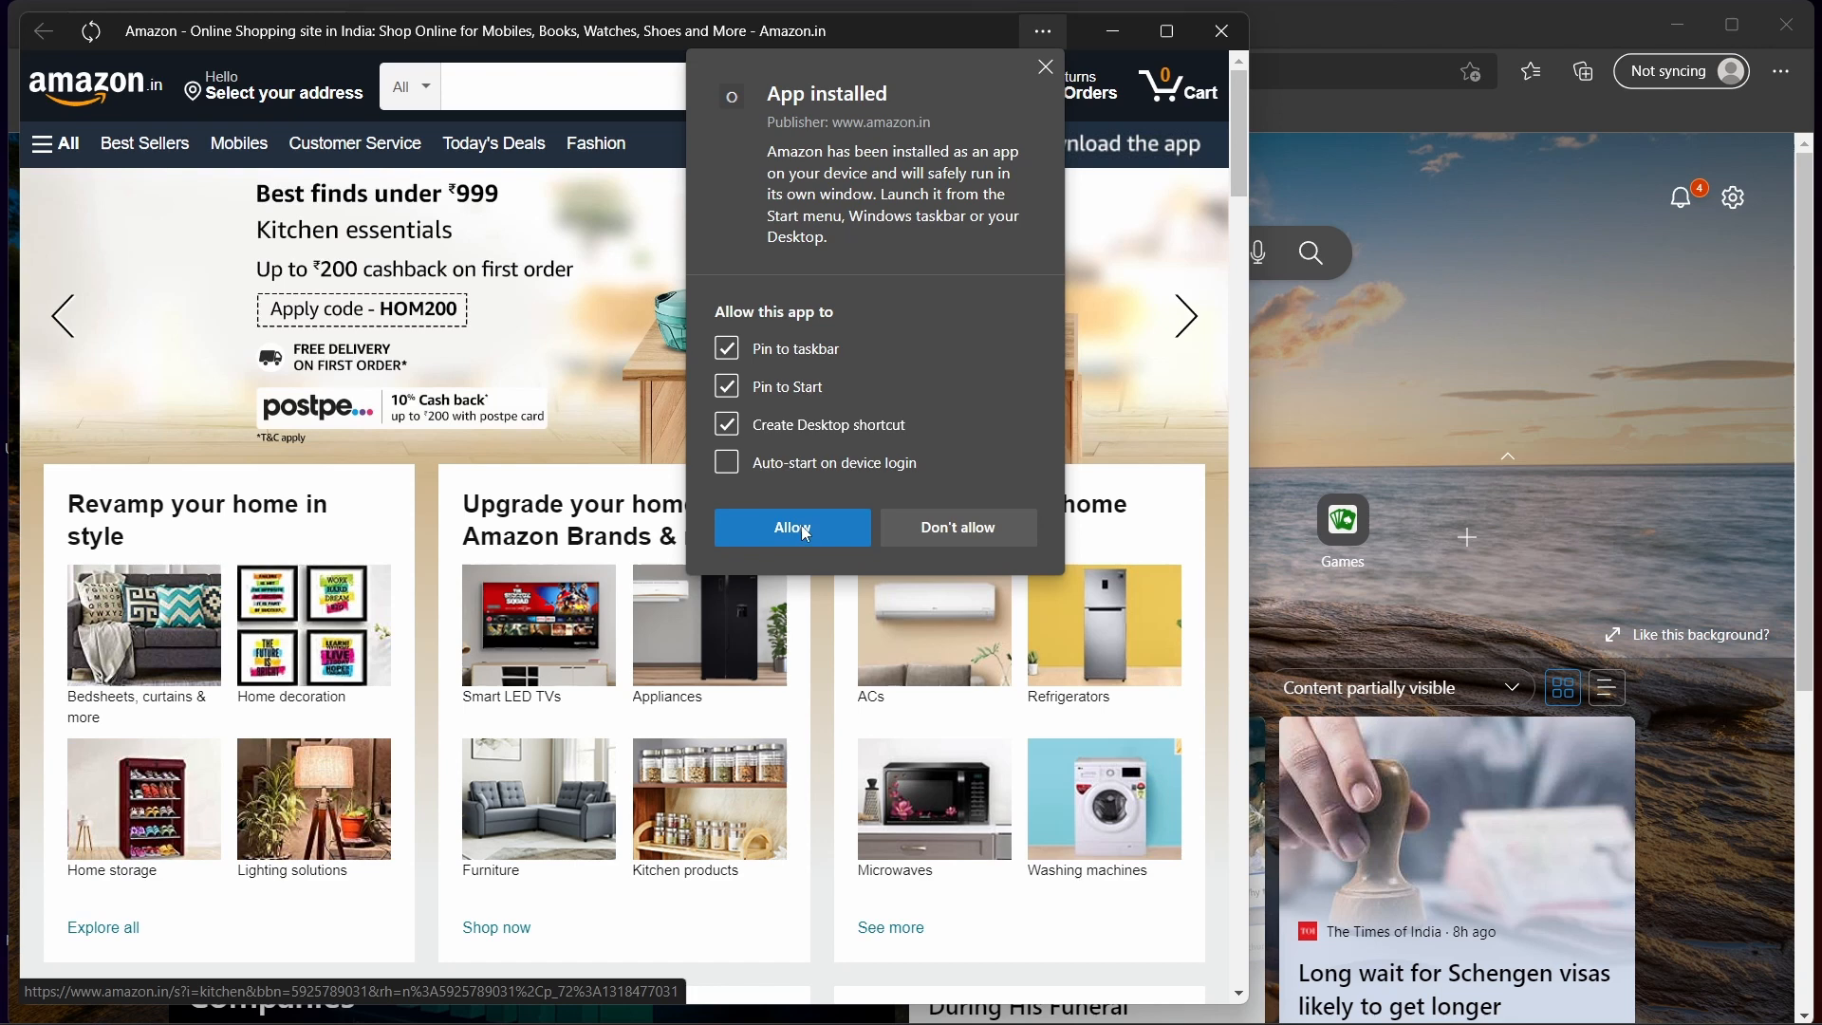
pyautogui.click(792, 527)
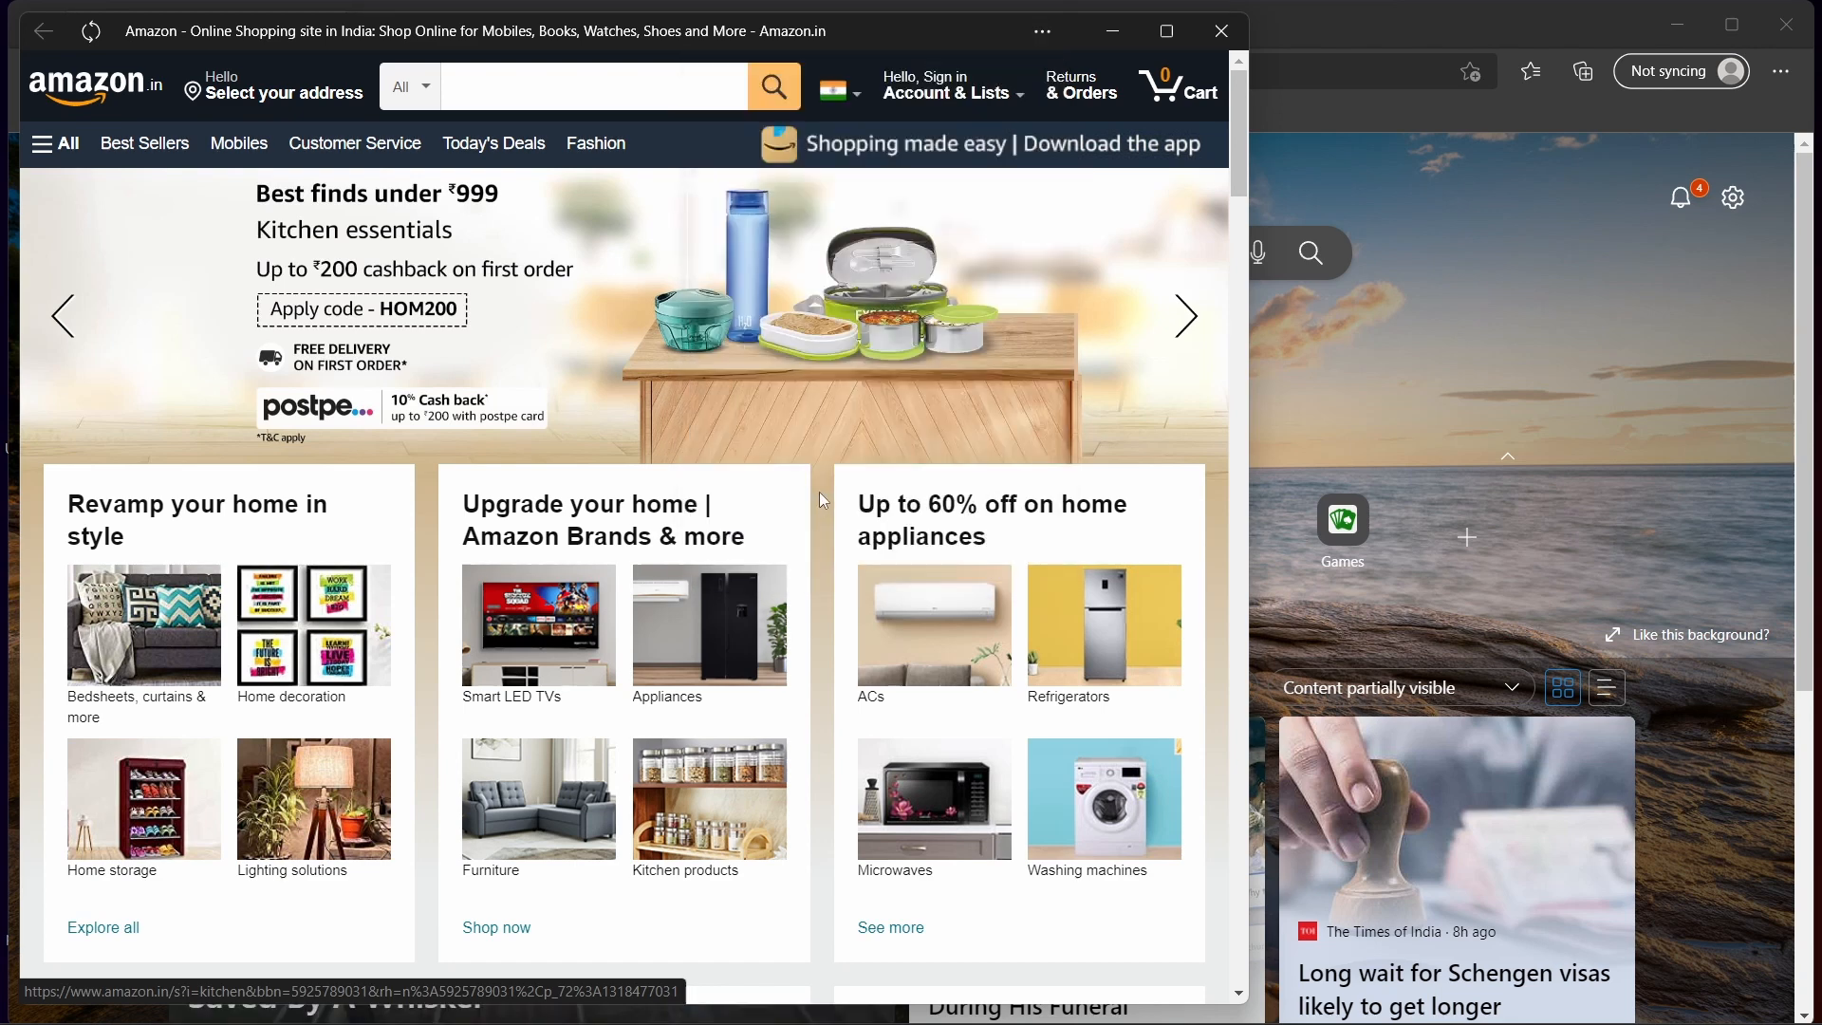
pyautogui.moveTo(1219, 30)
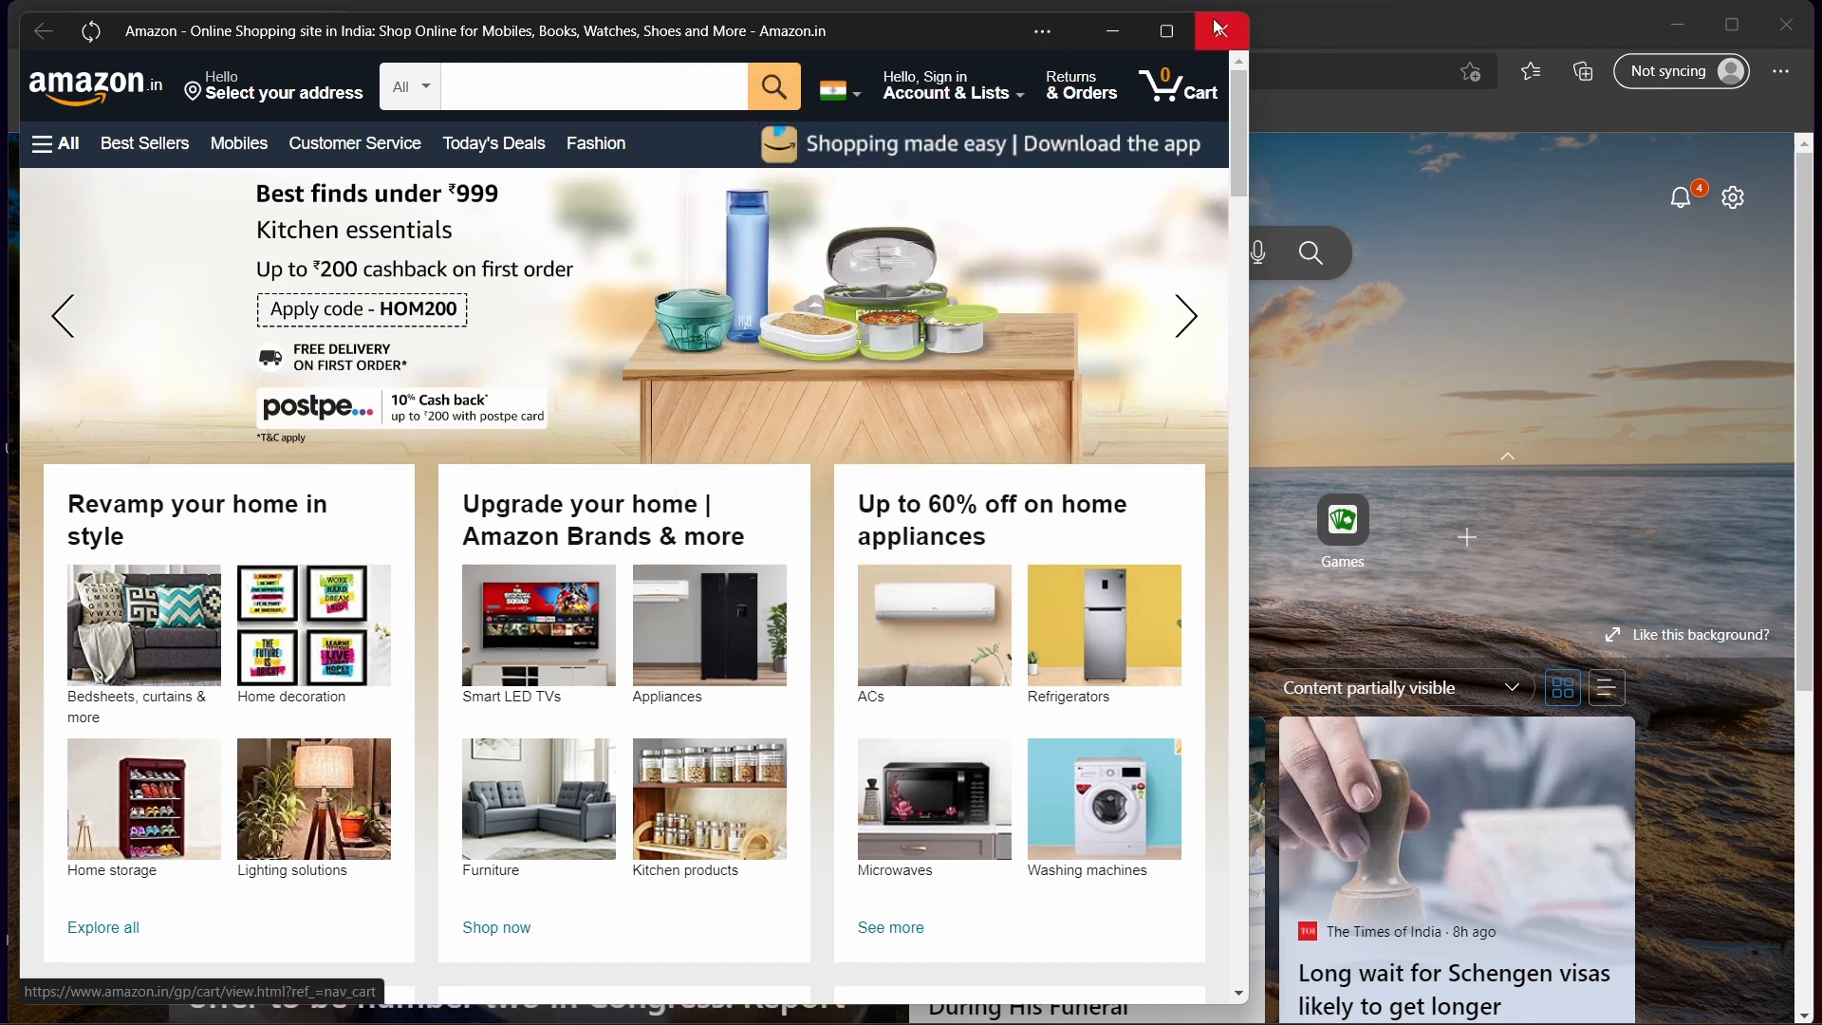
# - Close the Amazon app window and check its desktop shortcut and taskbar pin
pyautogui.click(1218, 30)
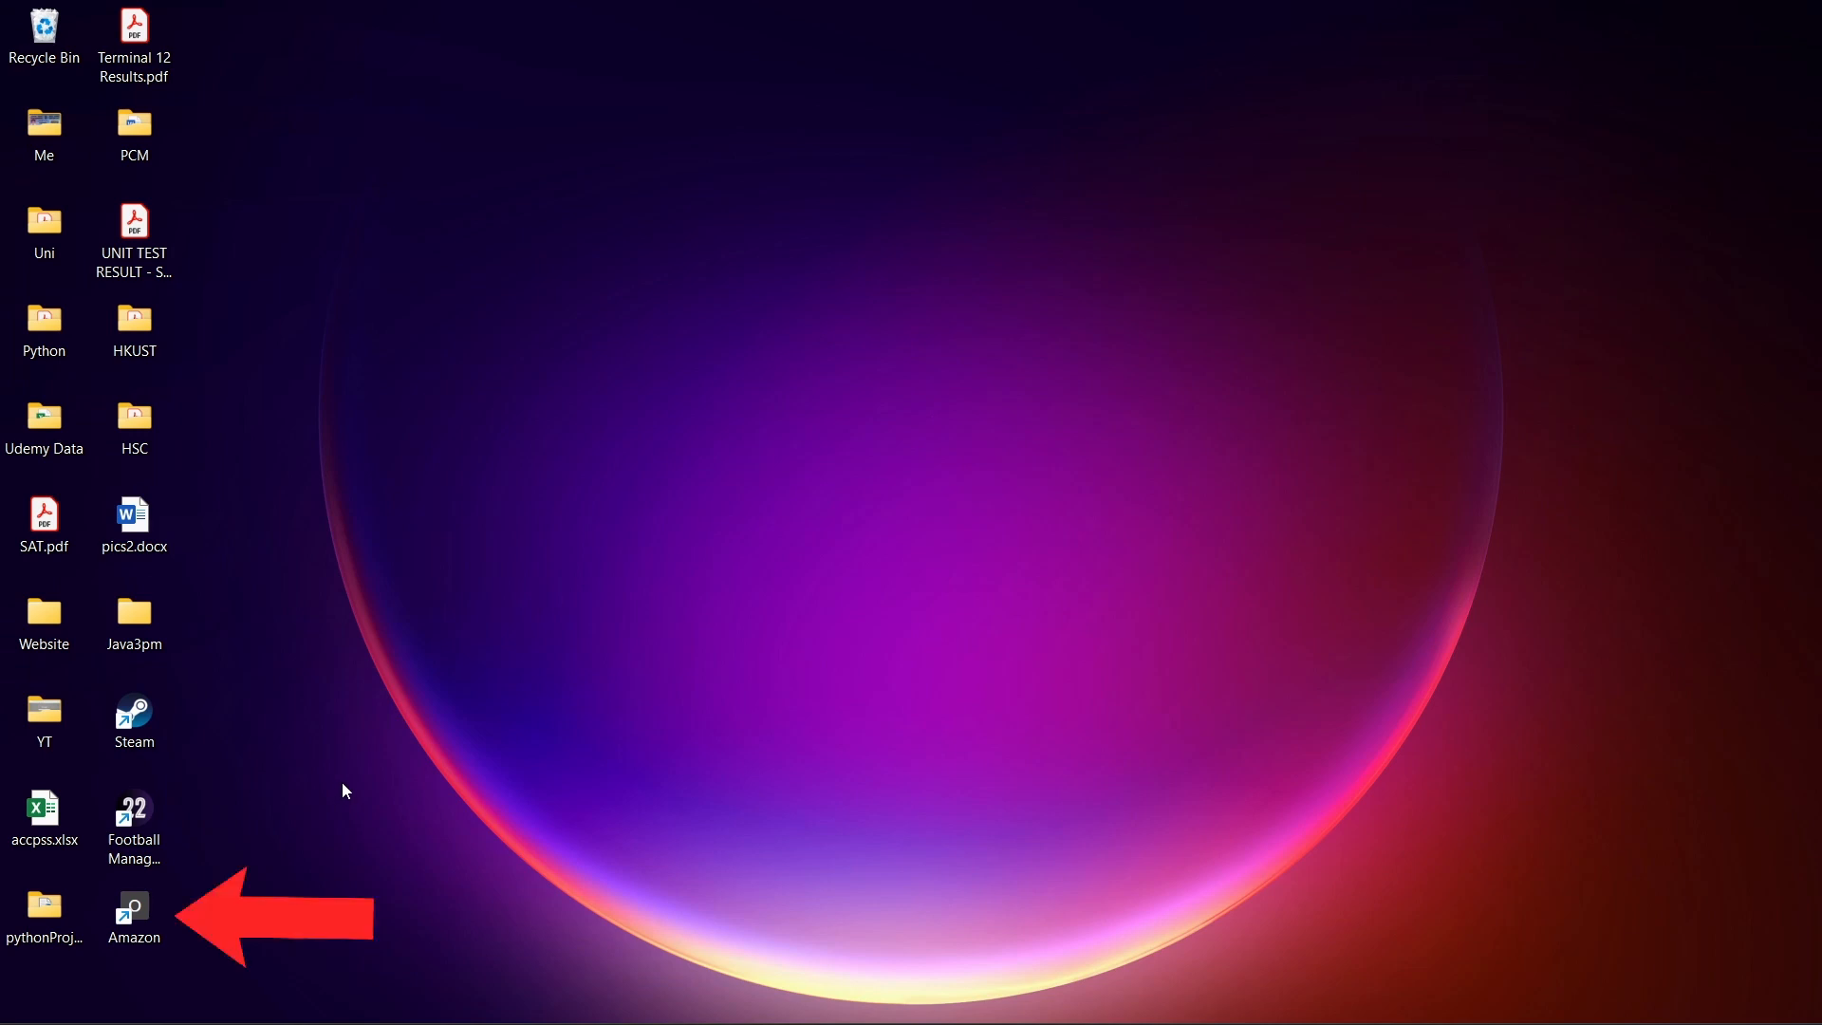
pyautogui.click(132, 912)
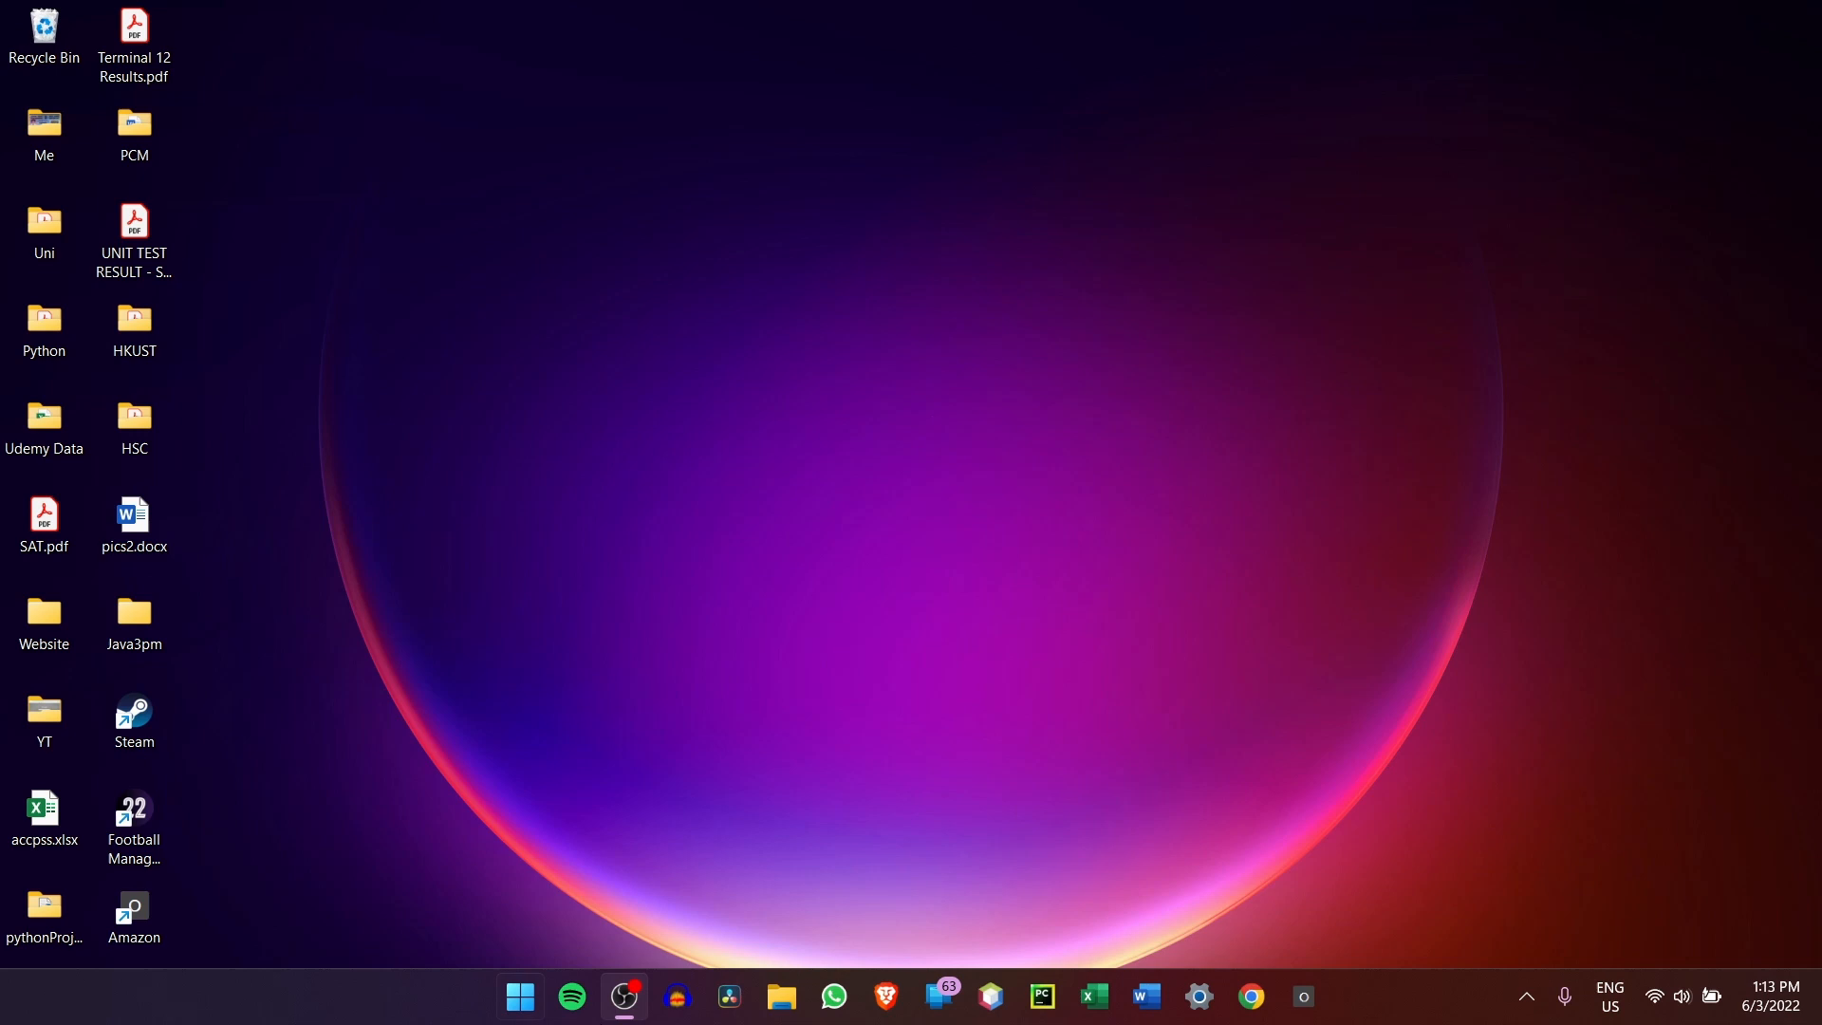
pyautogui.moveTo(1300, 999)
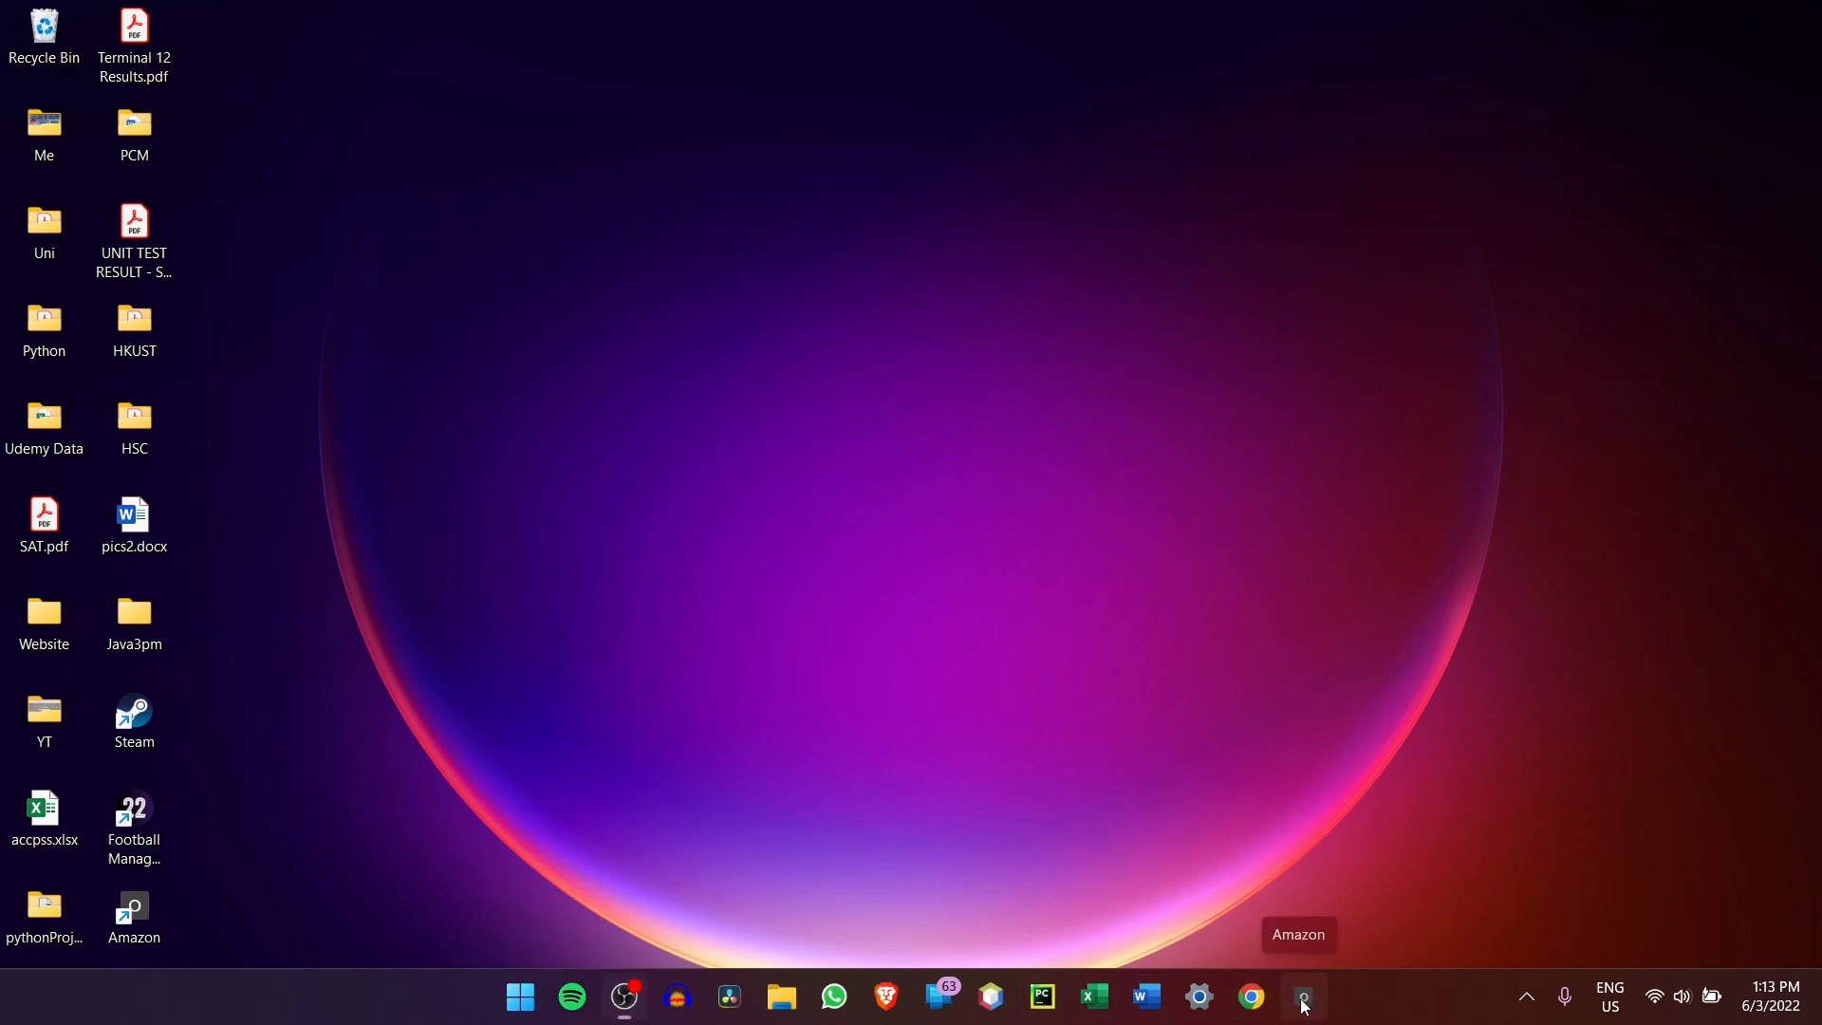
pyautogui.click(1306, 1022)
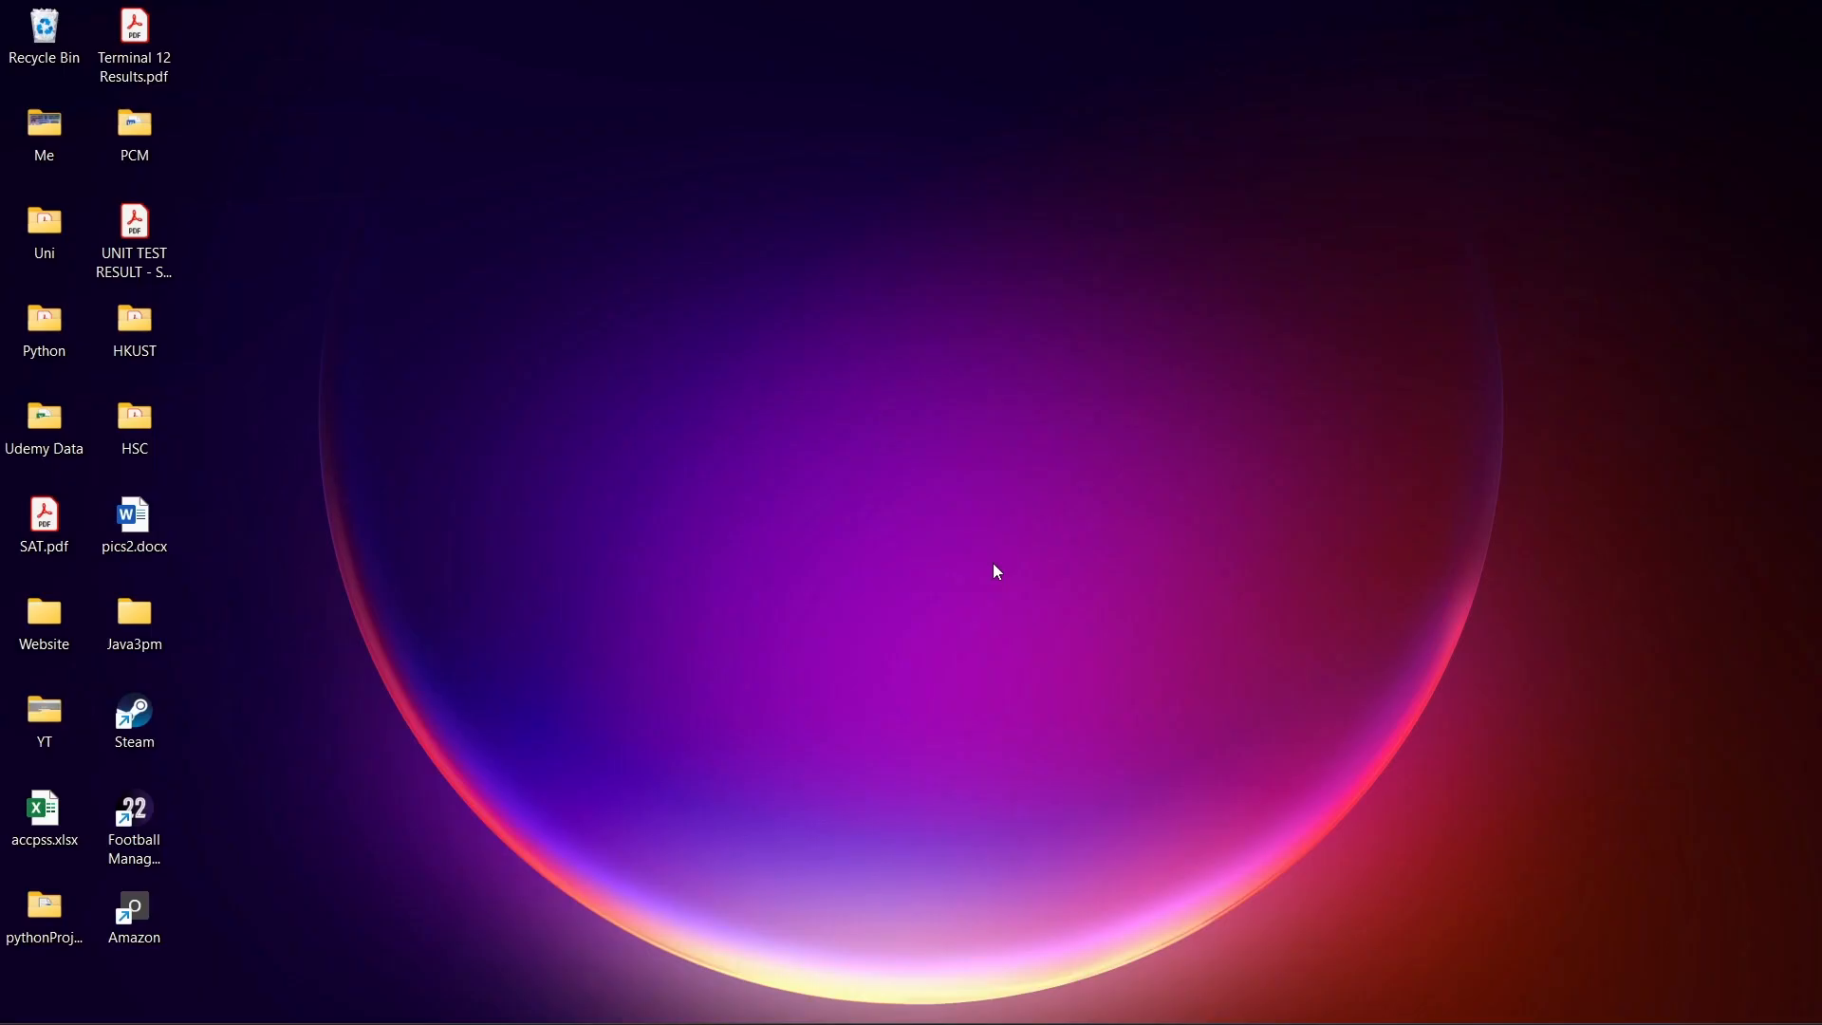
pyautogui.click(518, 995)
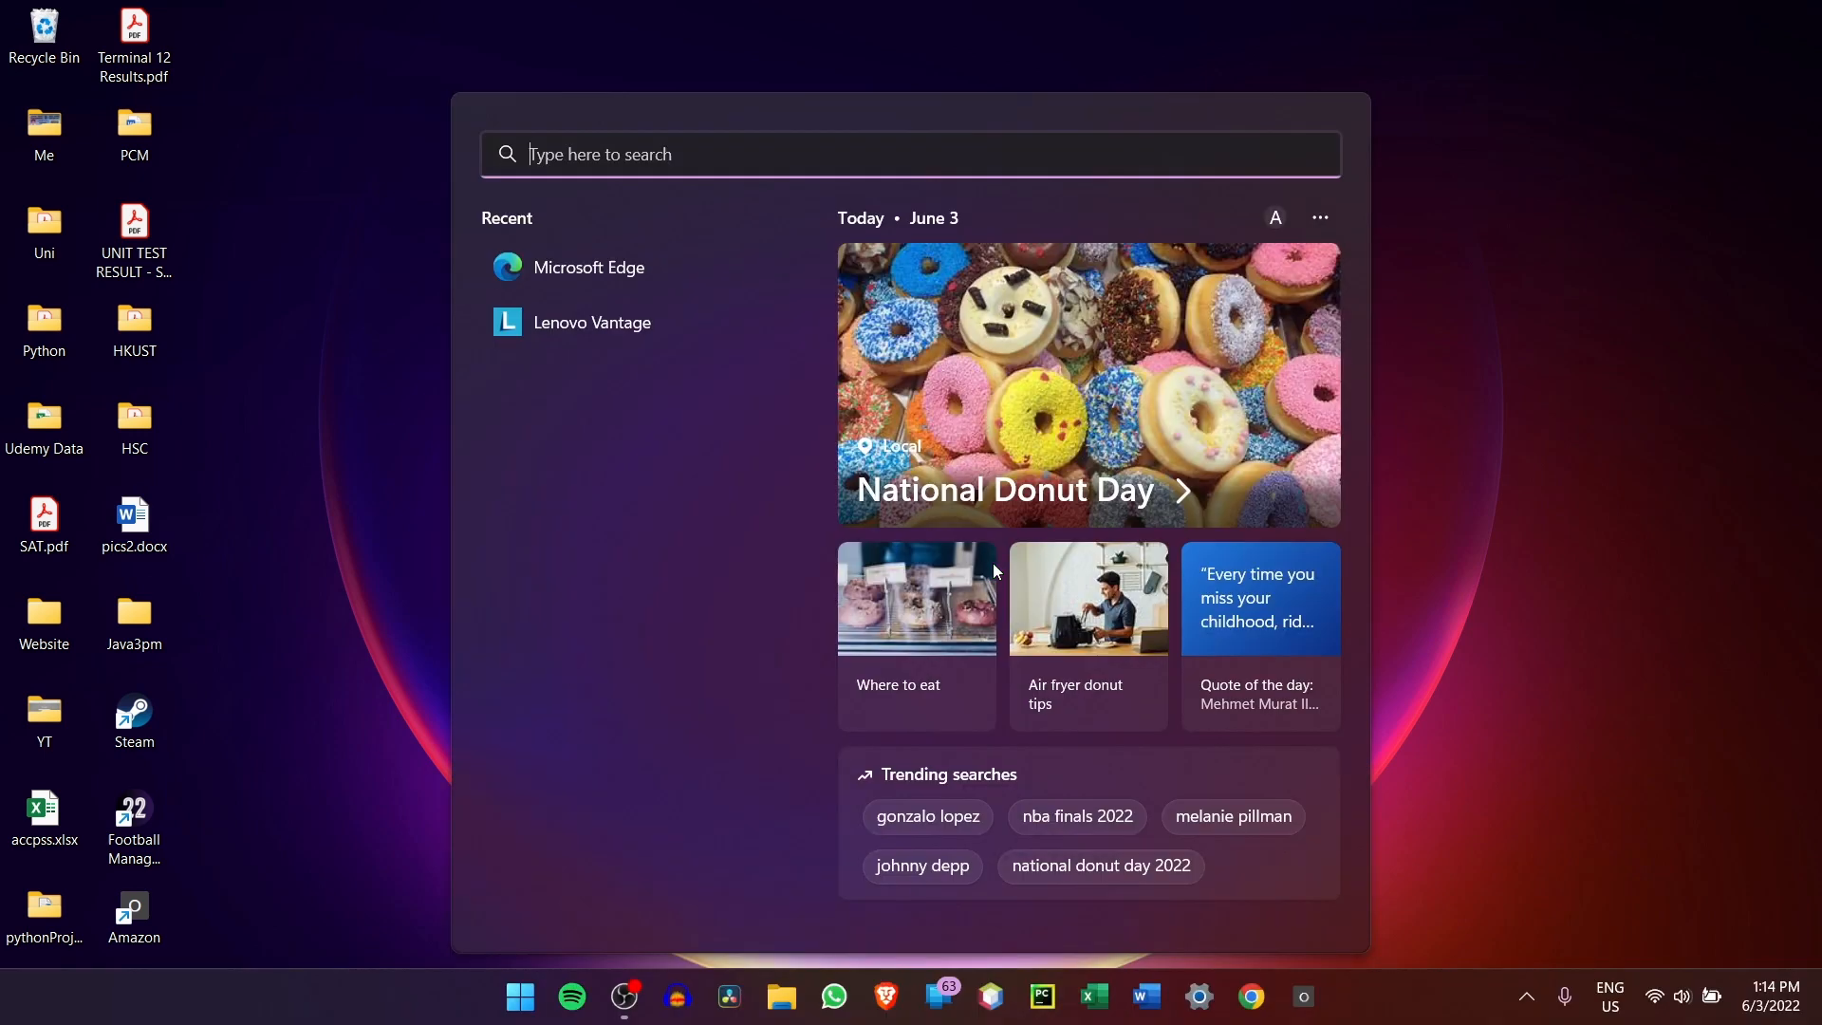
# - Search 'amazon' in Start and confirm uninstalling the Amazon app
pyautogui.write('amazon')
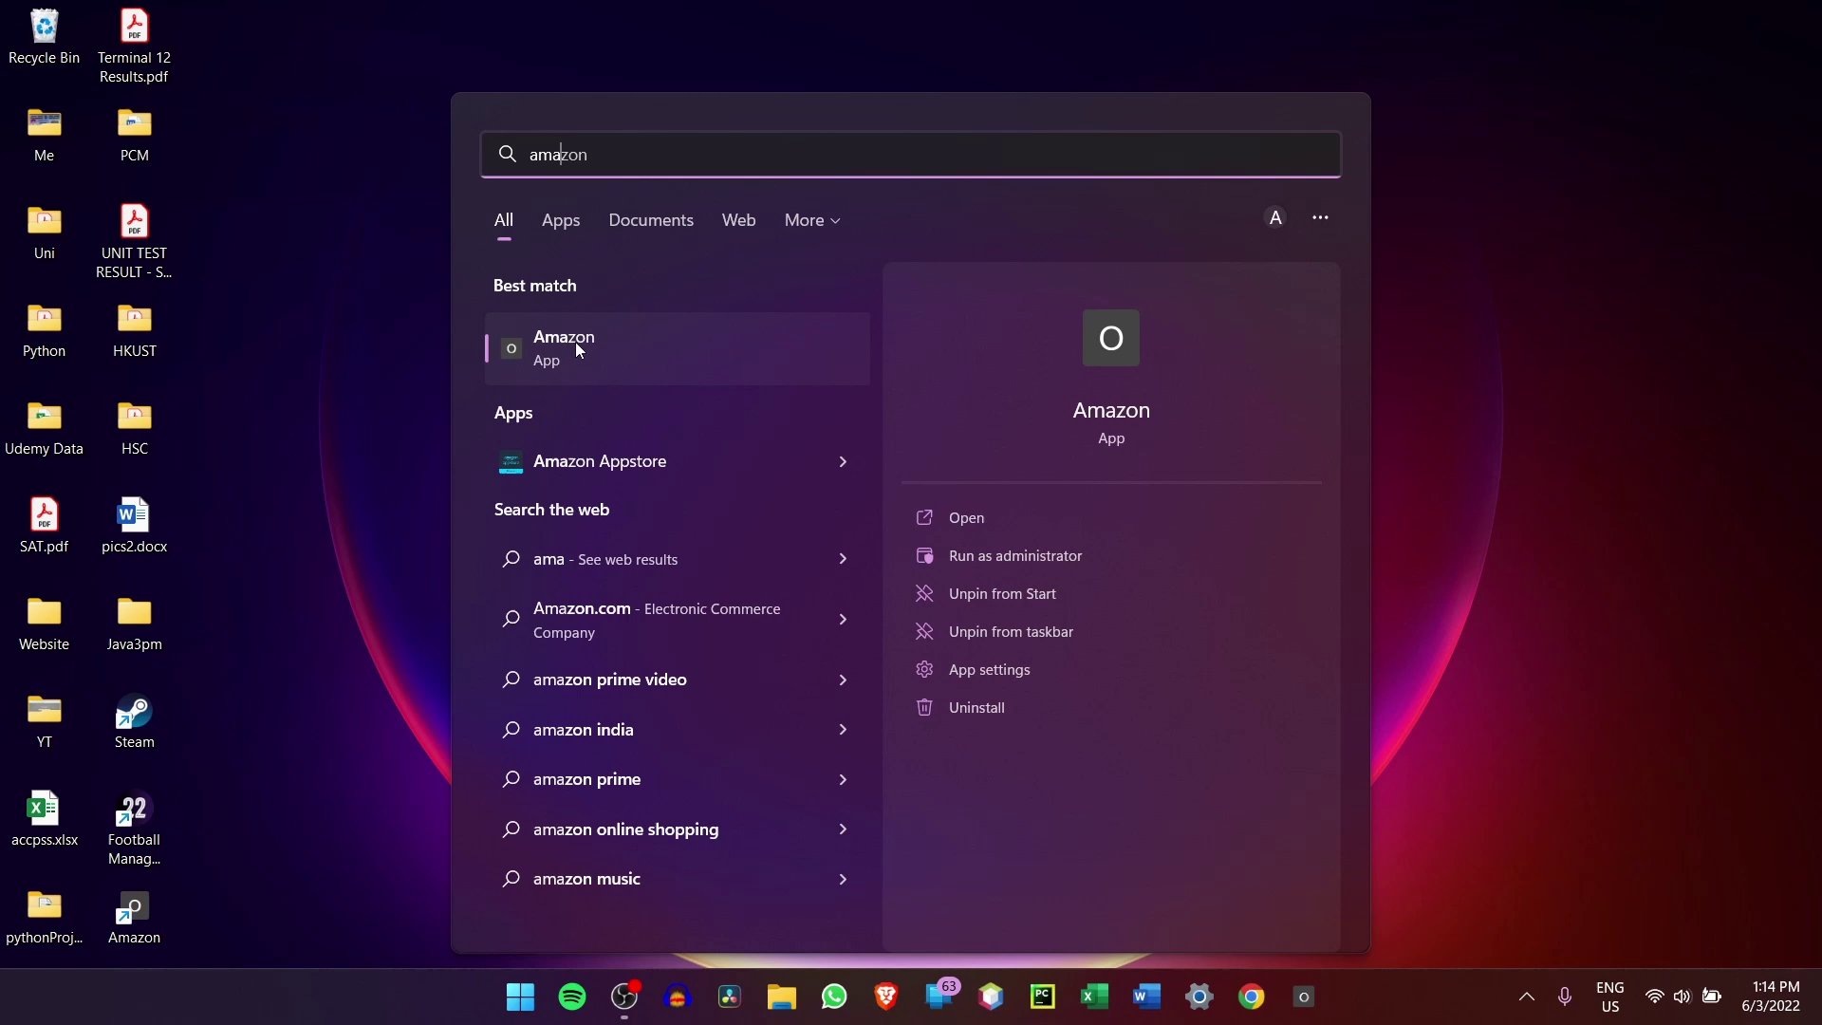
pyautogui.moveTo(1006, 490)
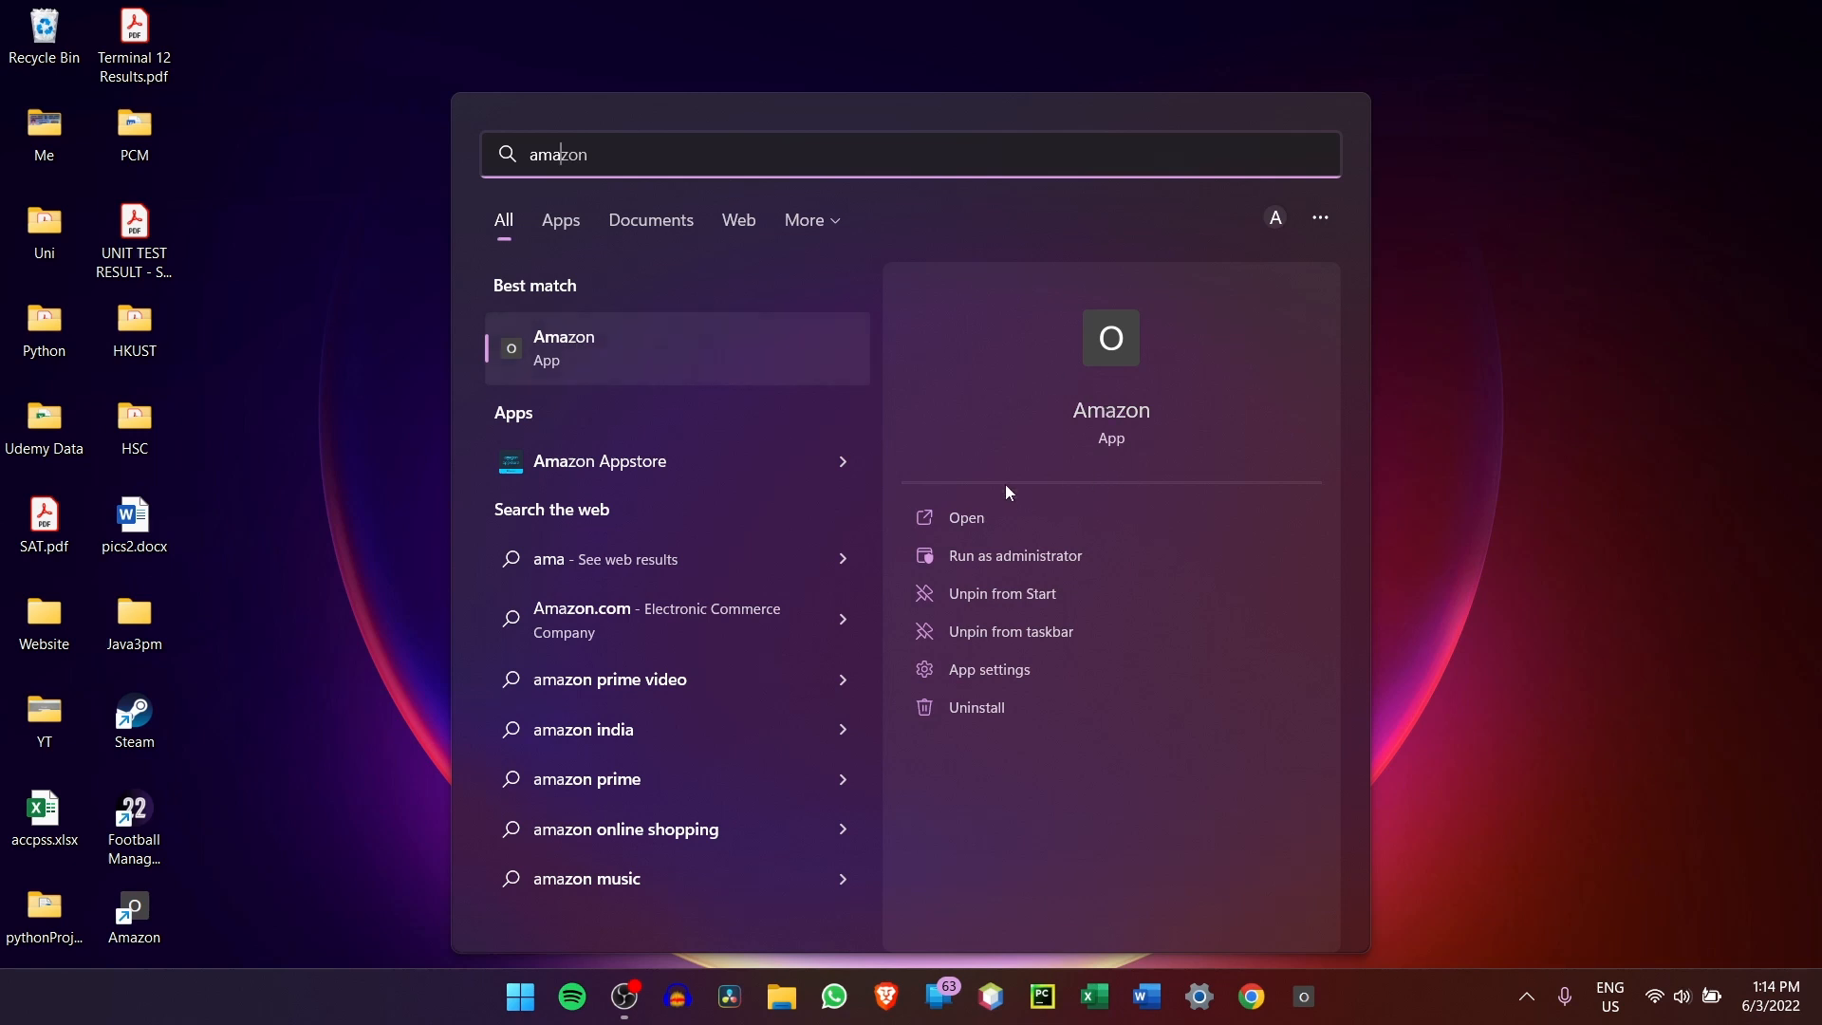
pyautogui.moveTo(945, 706)
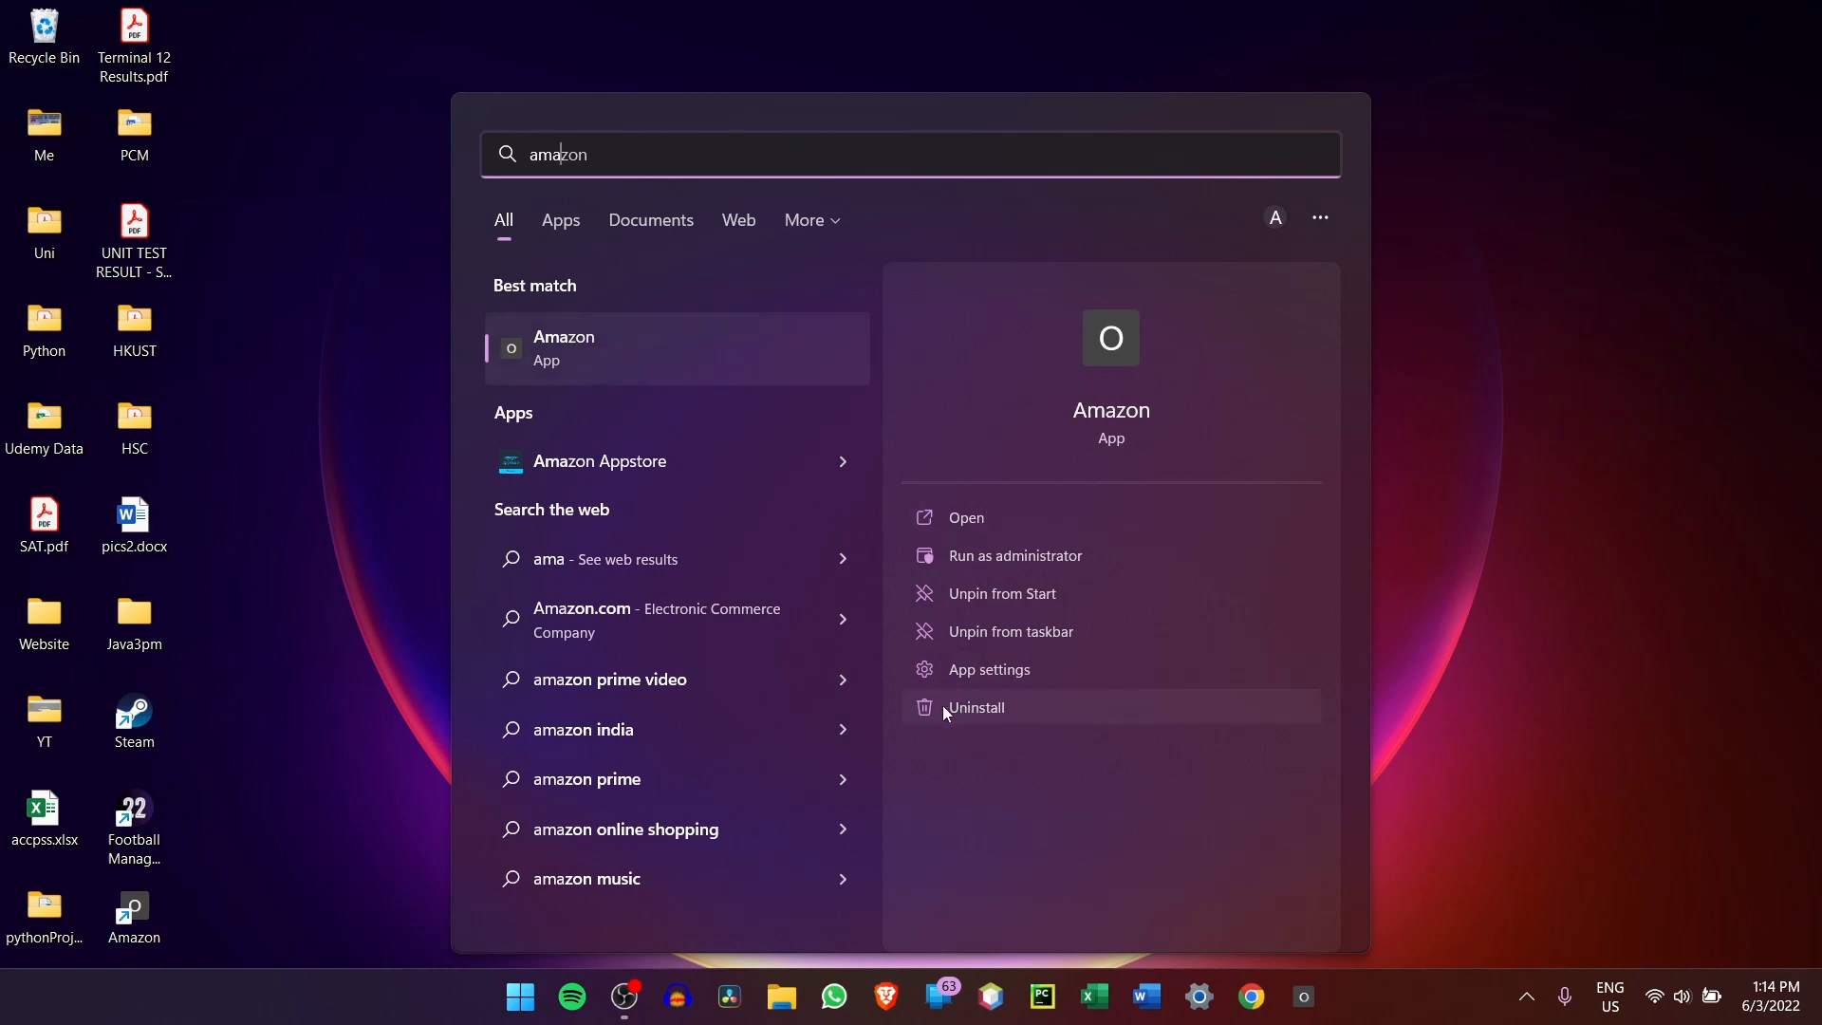
pyautogui.click(976, 706)
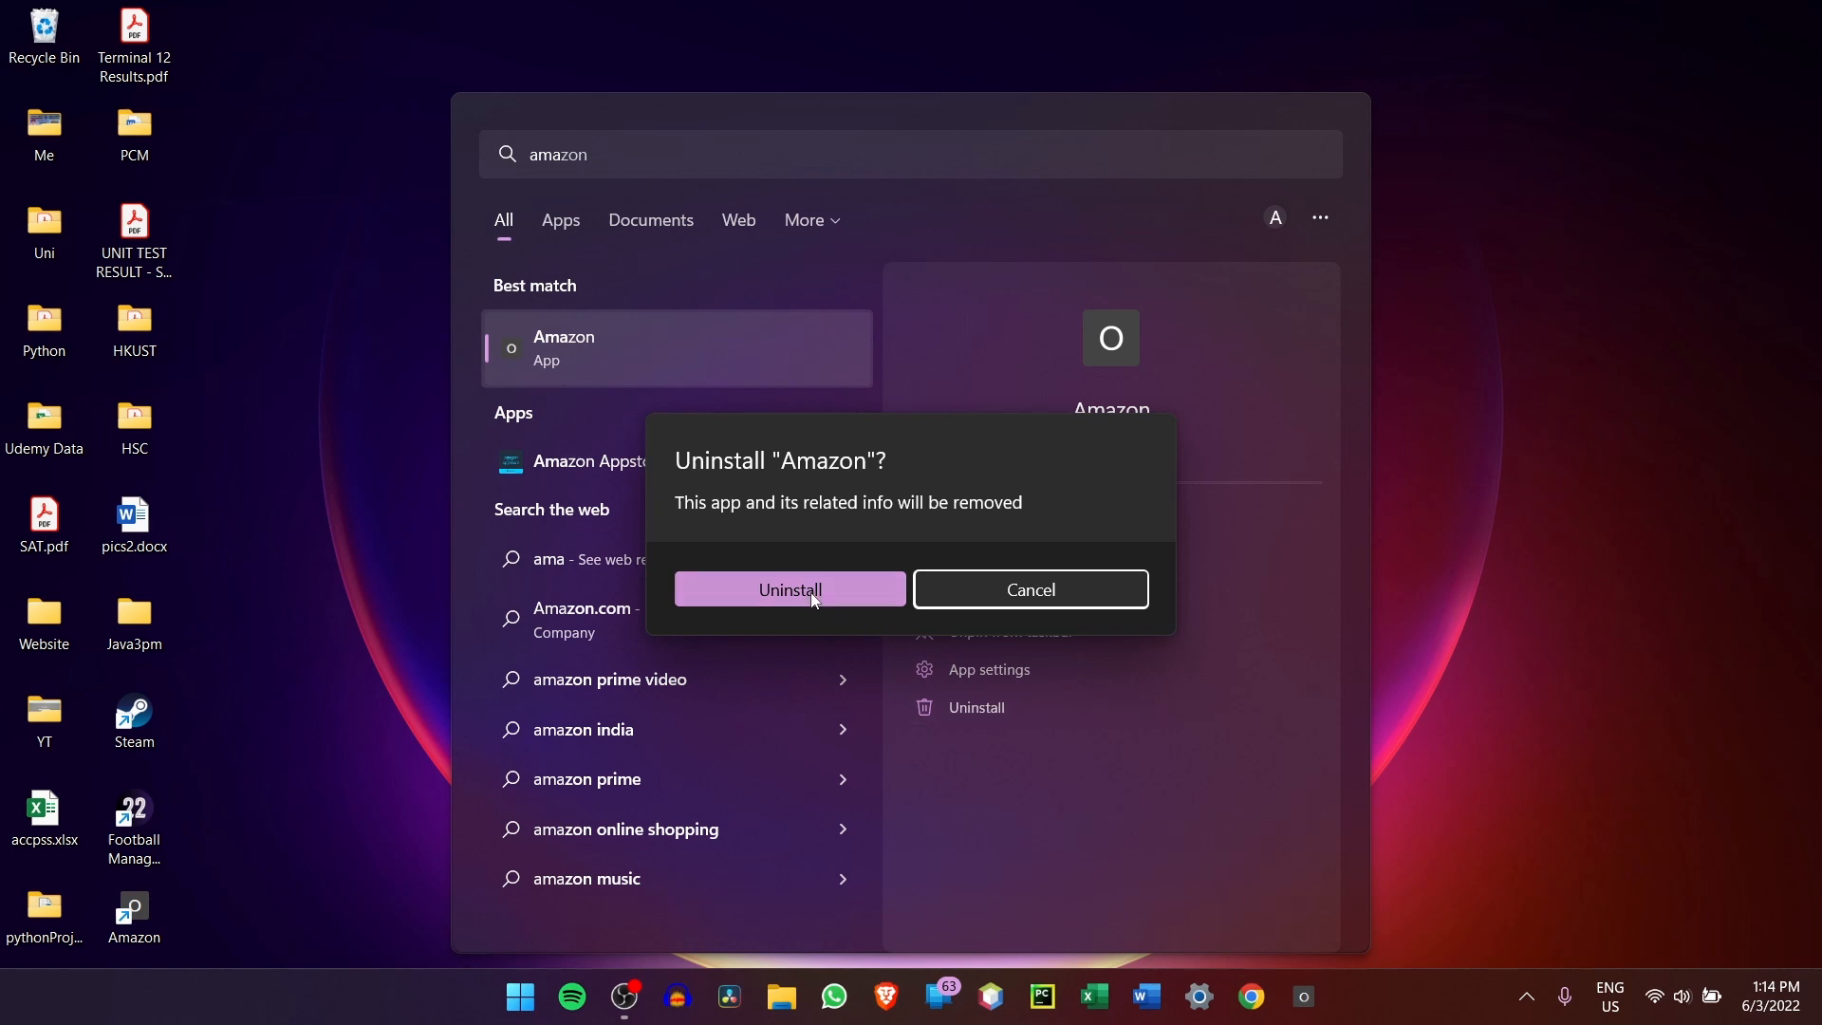
pyautogui.click(790, 589)
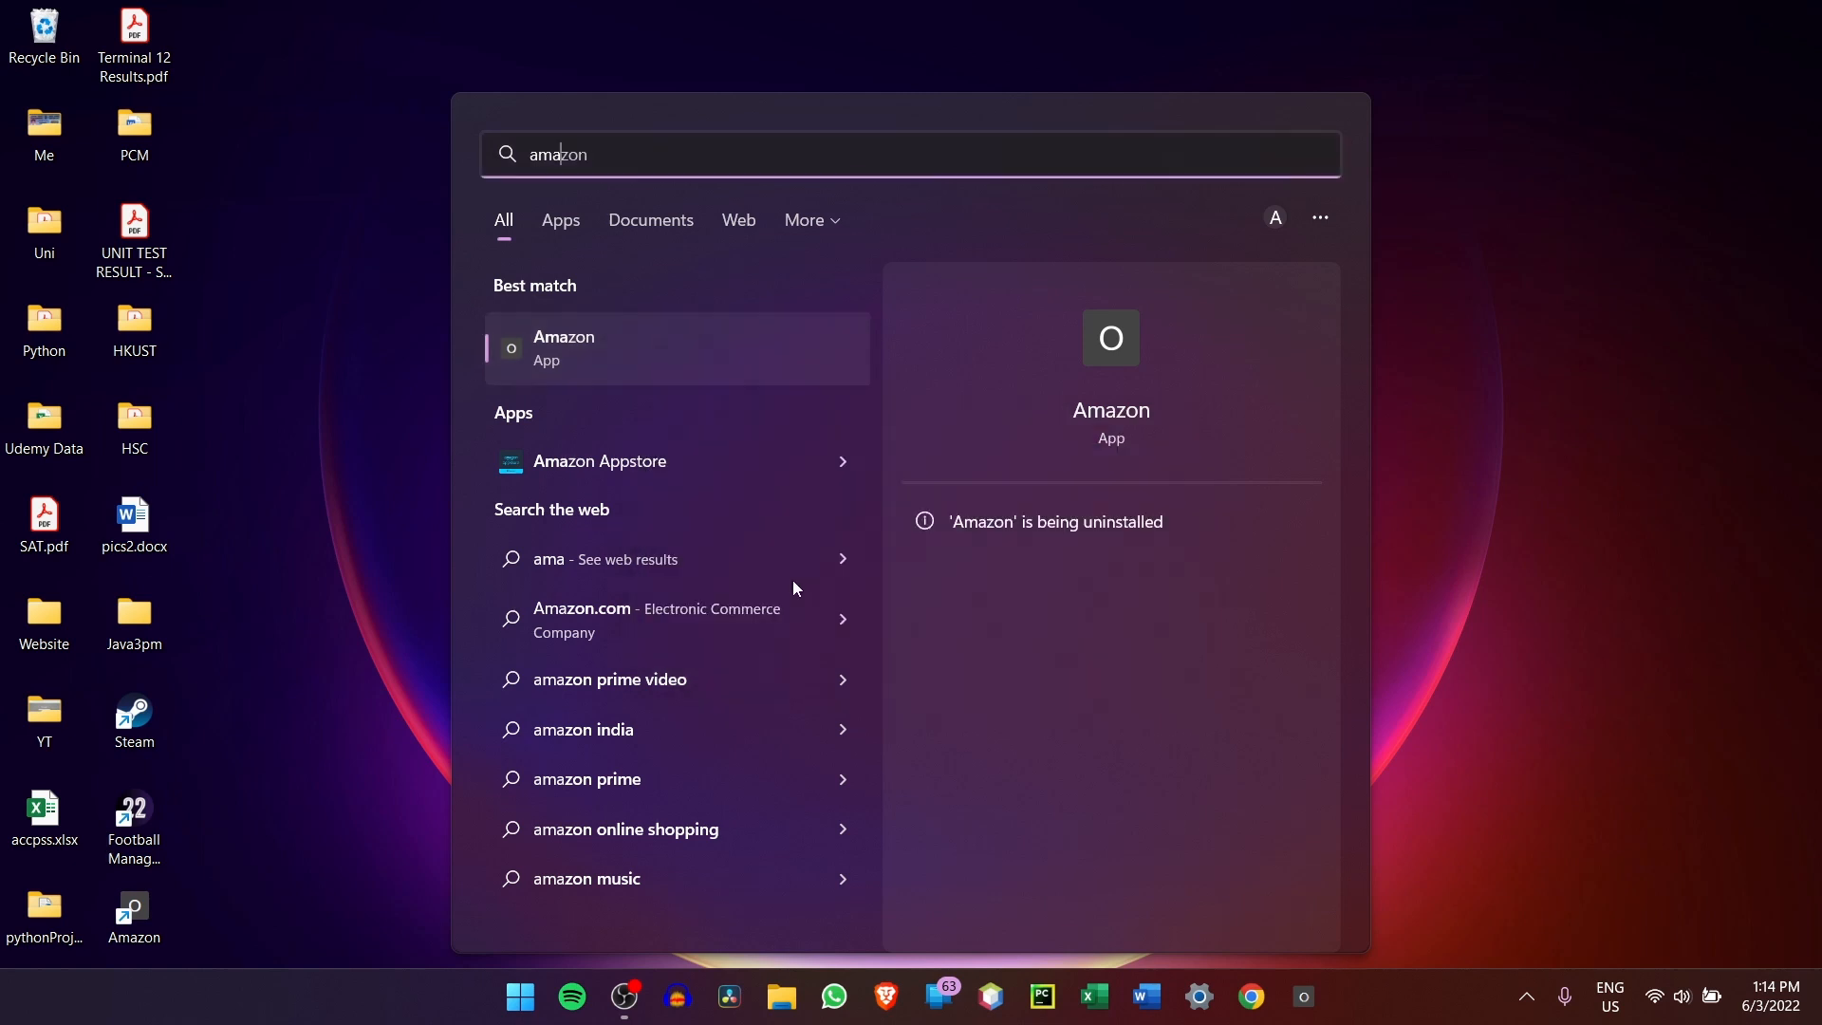